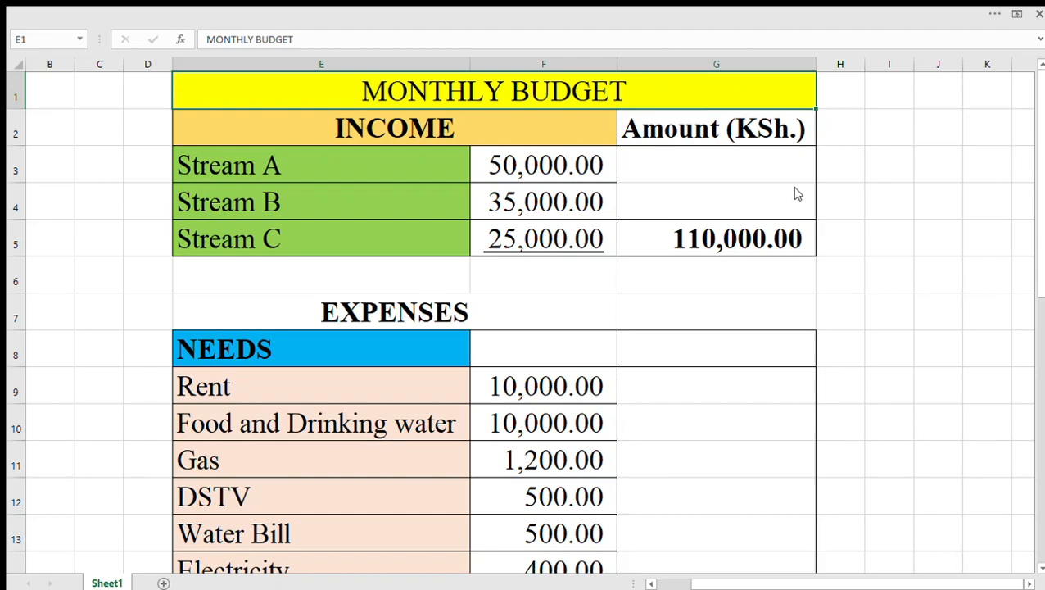
pyautogui.moveTo(849, 176)
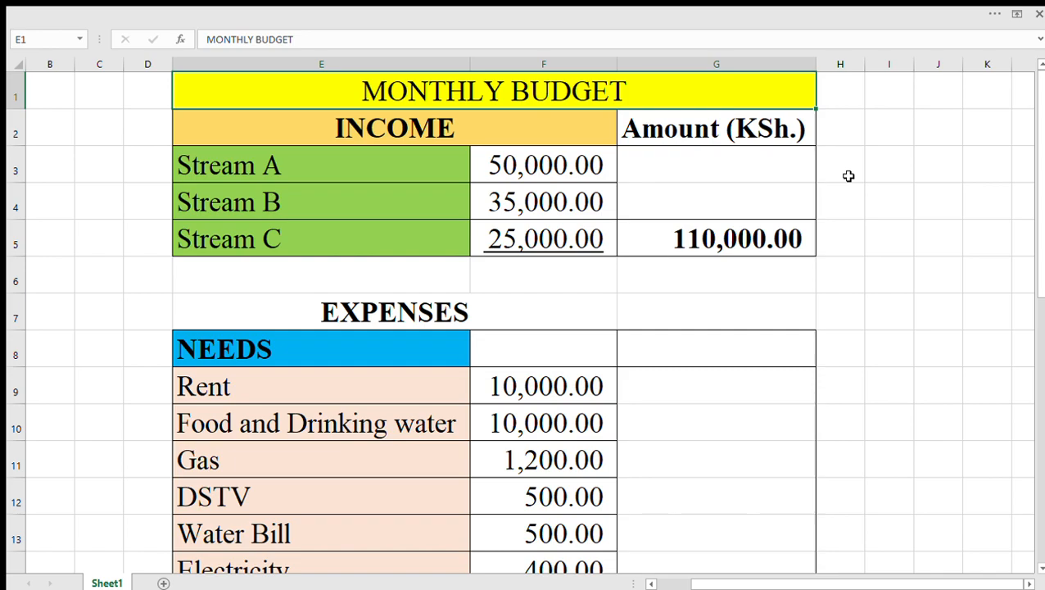
pyautogui.moveTo(609, 100)
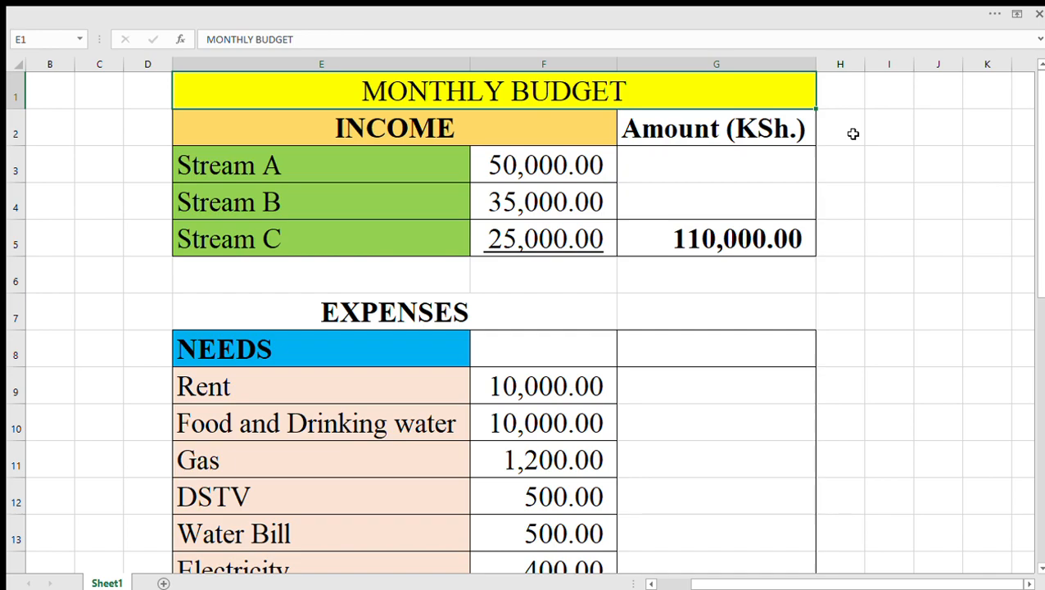
pyautogui.moveTo(623, 93)
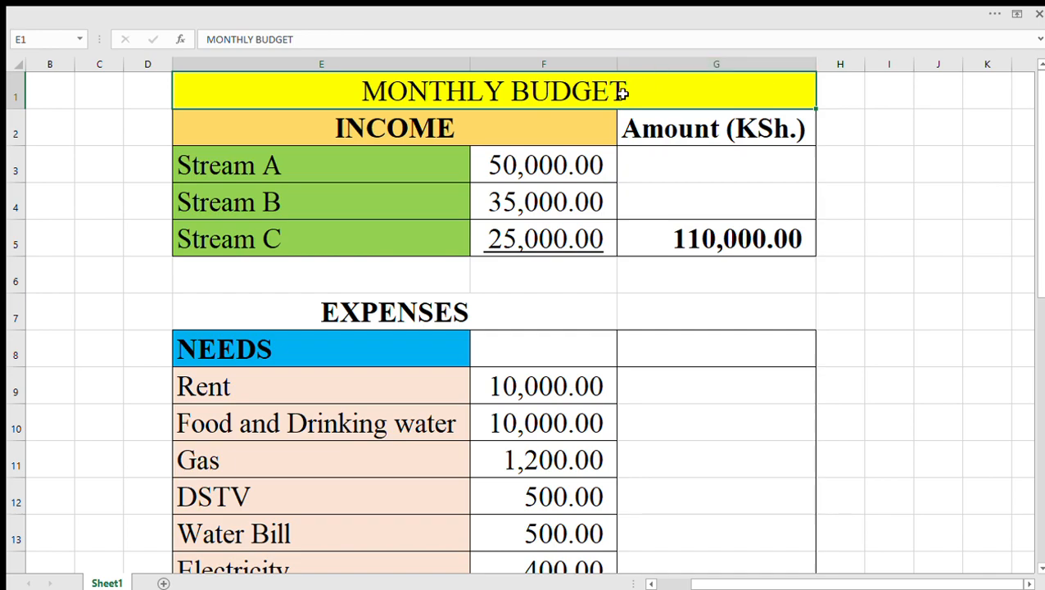
# Review the budget title, Amount column, Stream A–C incomes and the total income formula
pyautogui.click(716, 128)
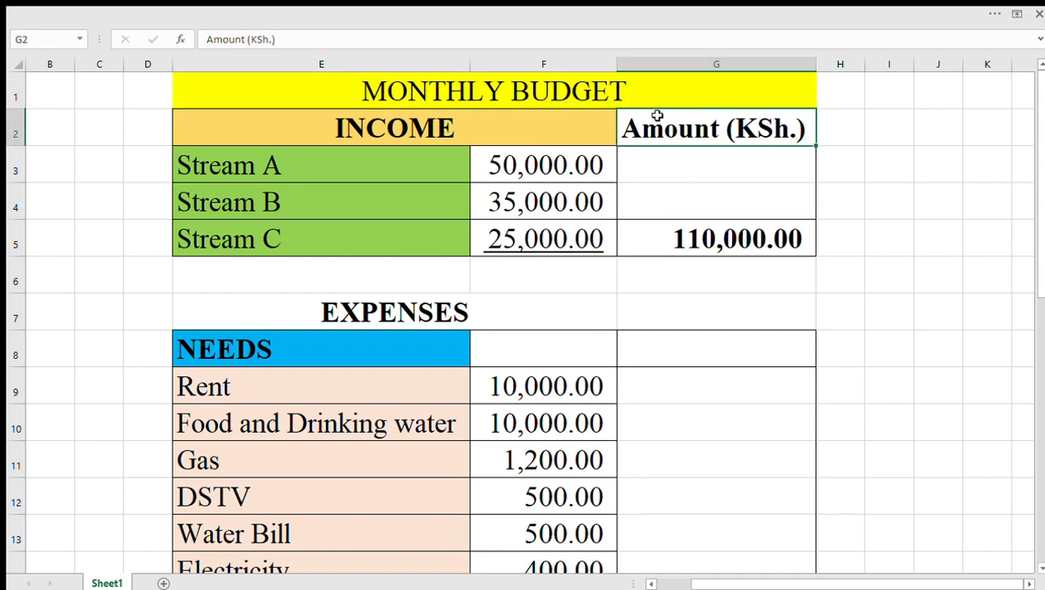
pyautogui.moveTo(821, 118)
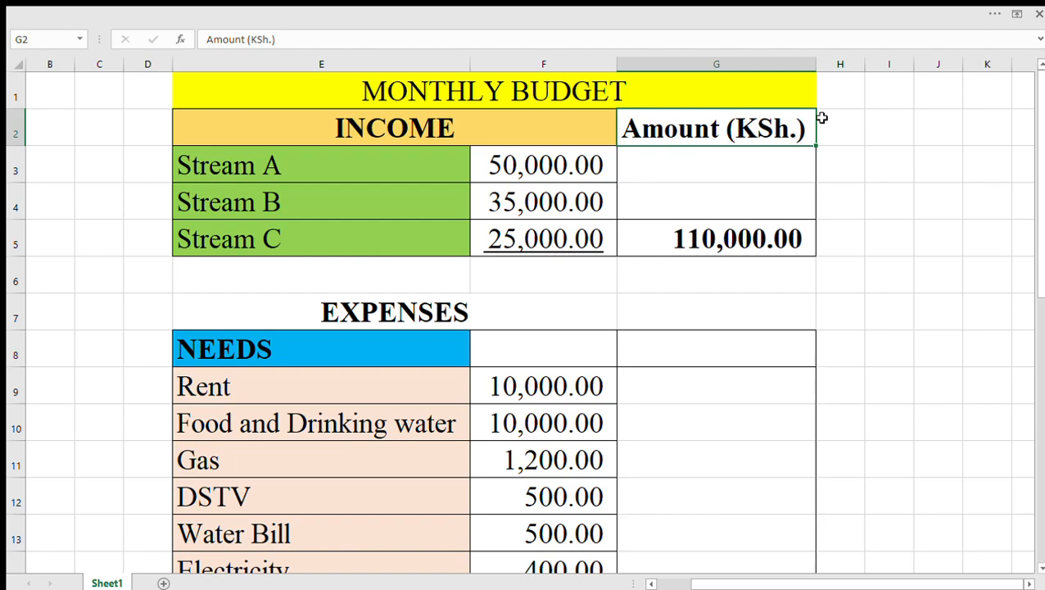
pyautogui.click(491, 91)
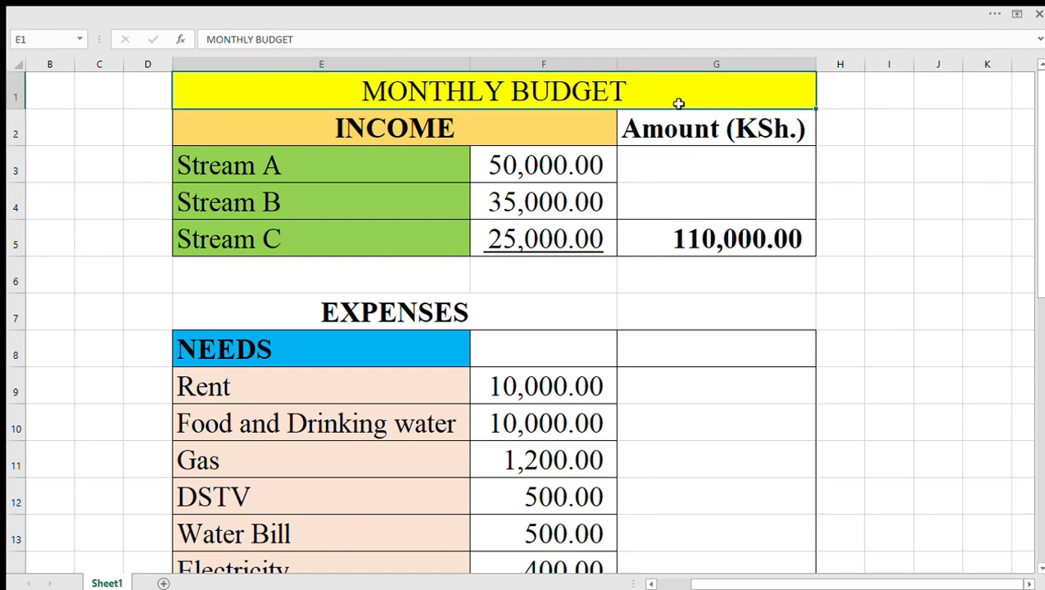
pyautogui.moveTo(564, 91)
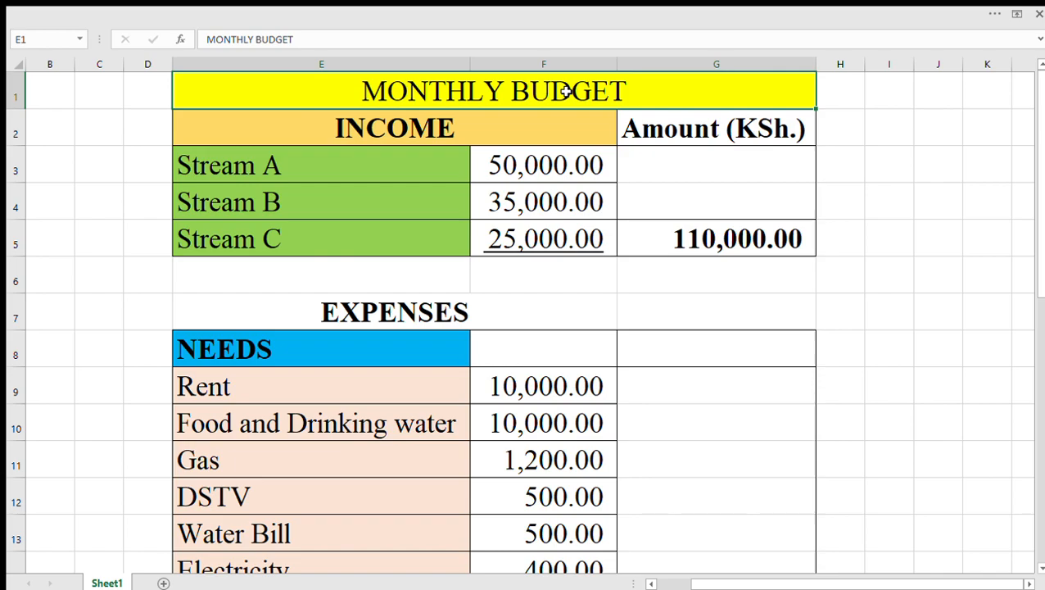
pyautogui.moveTo(477, 133)
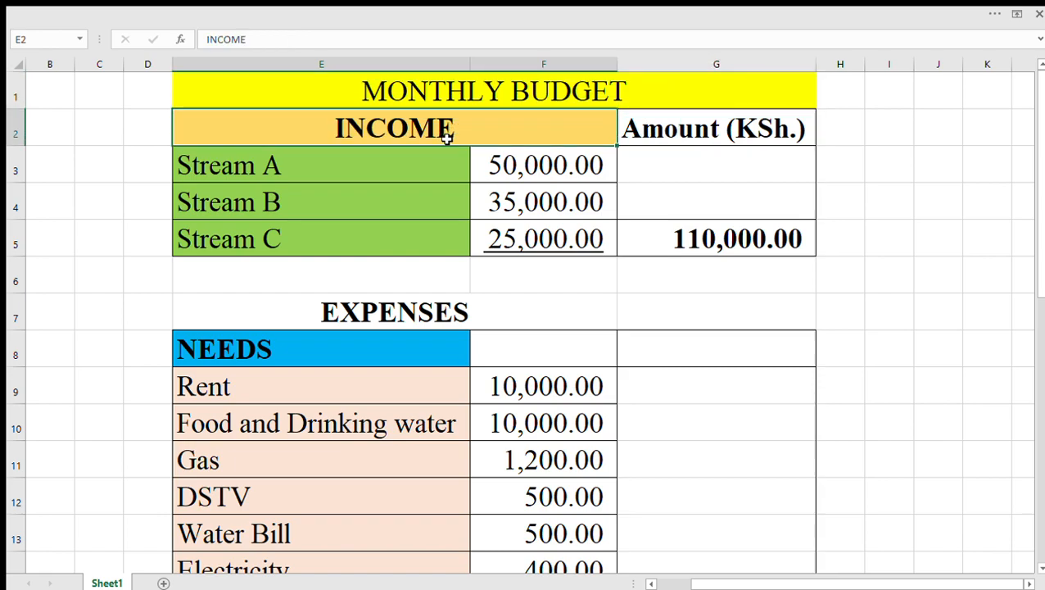
pyautogui.click(321, 165)
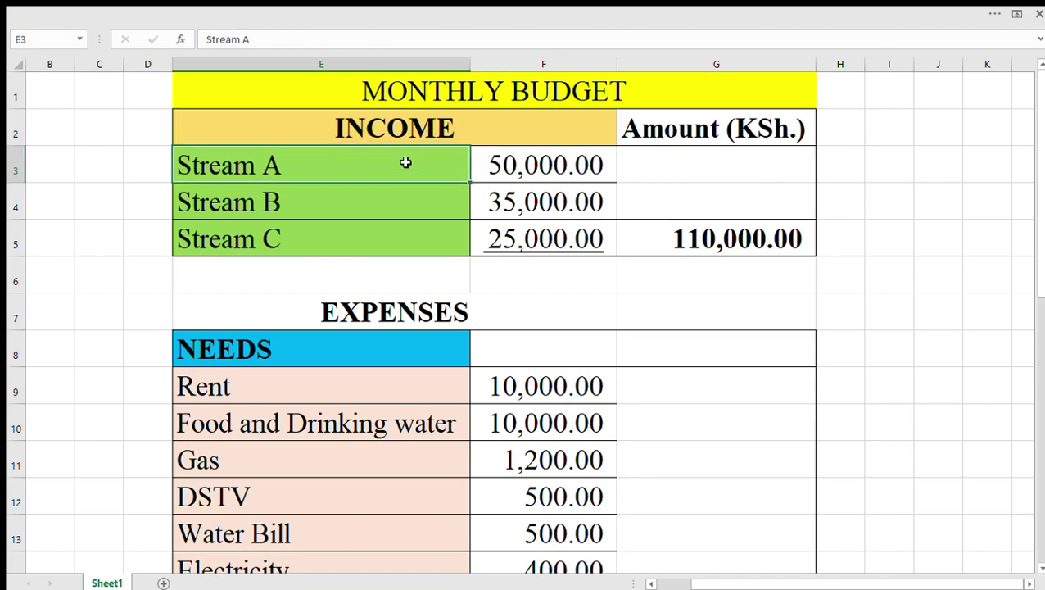
pyautogui.moveTo(372, 191)
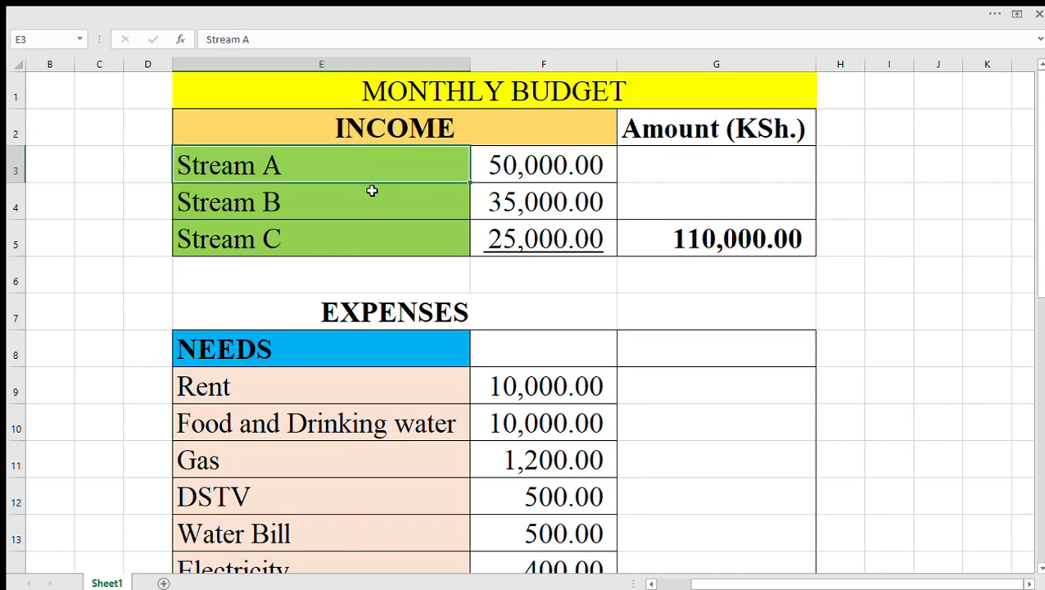
pyautogui.click(543, 165)
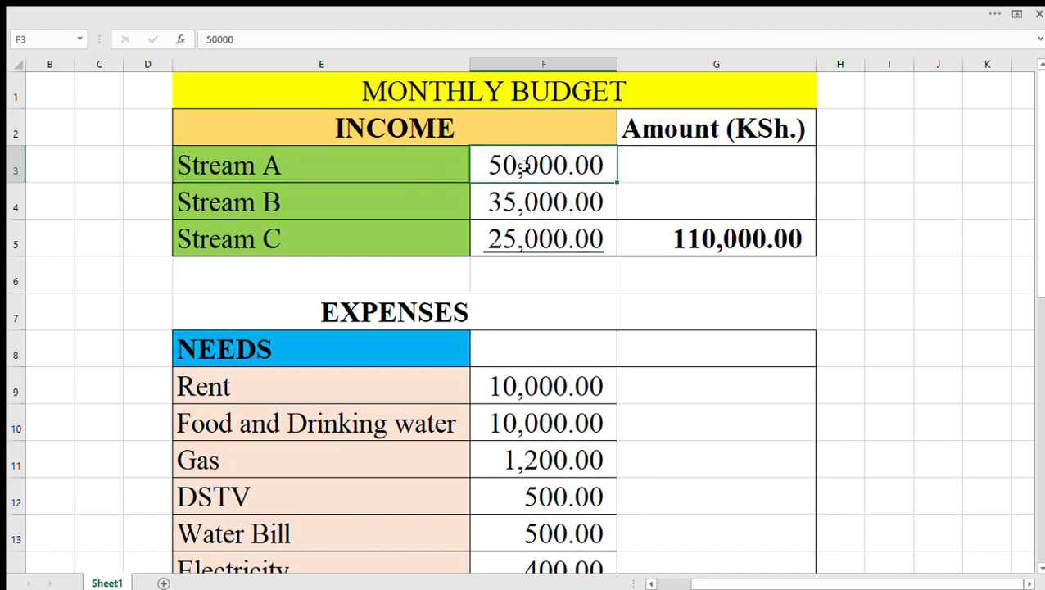
pyautogui.moveTo(528, 194)
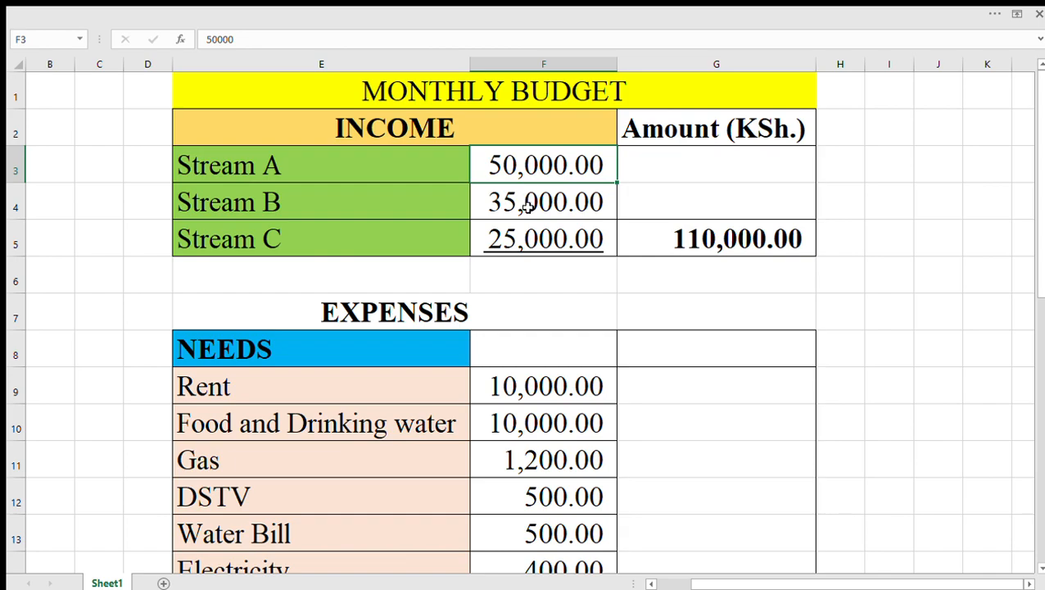
pyautogui.click(543, 202)
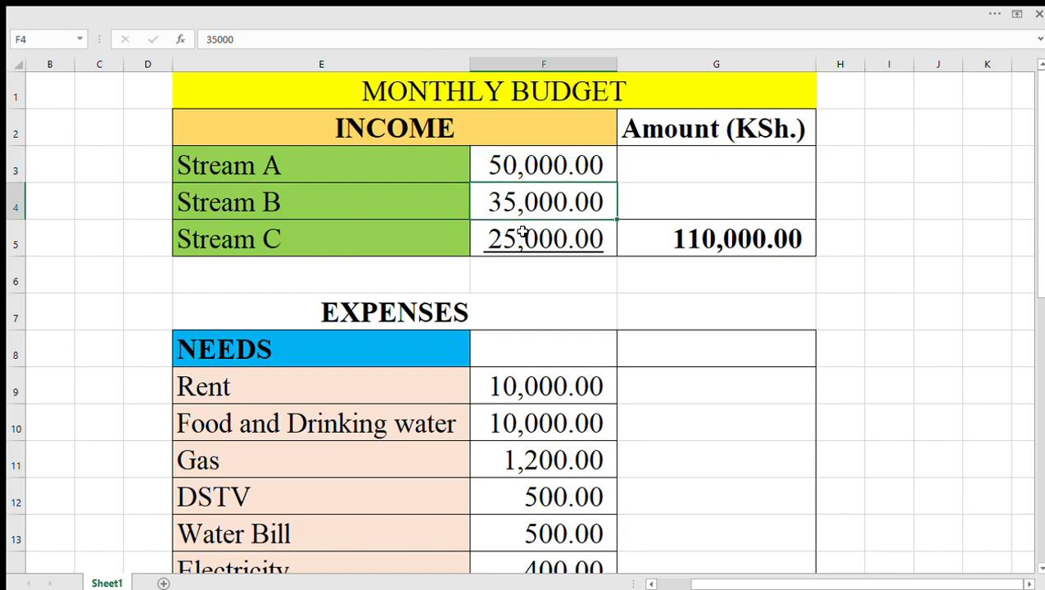
pyautogui.click(543, 239)
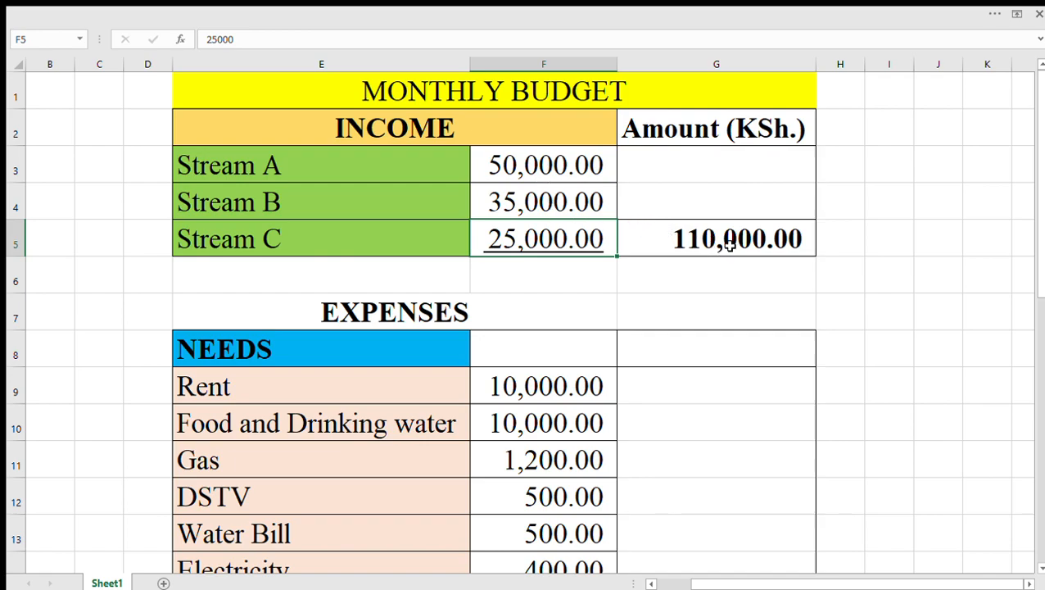
pyautogui.click(716, 238)
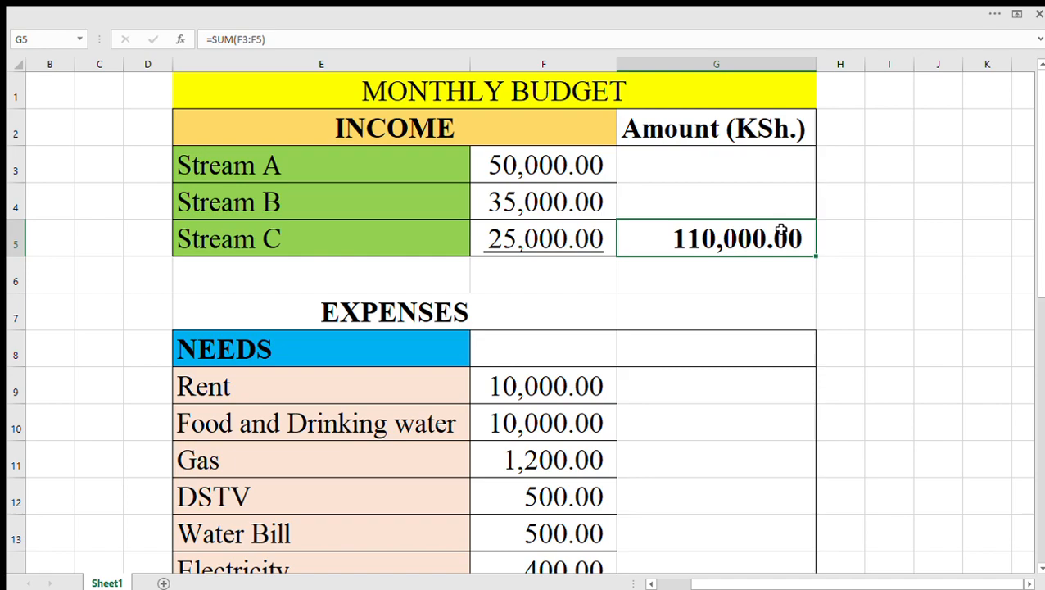
pyautogui.moveTo(697, 170)
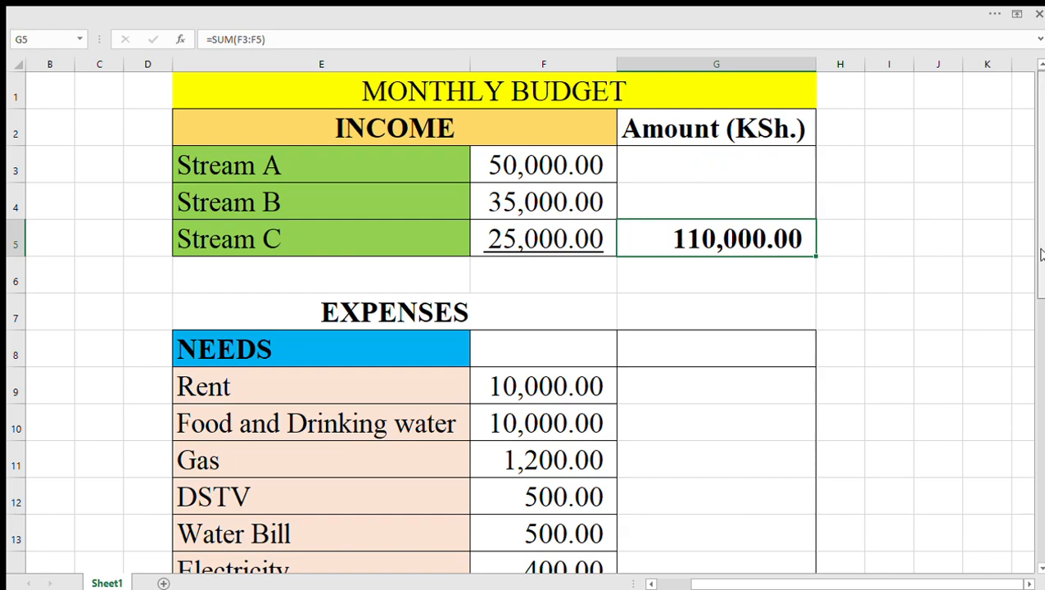
# Review the Needs amounts such as Rent and Airtime and Wifi, leaving them unchanged
pyautogui.scroll(-3)
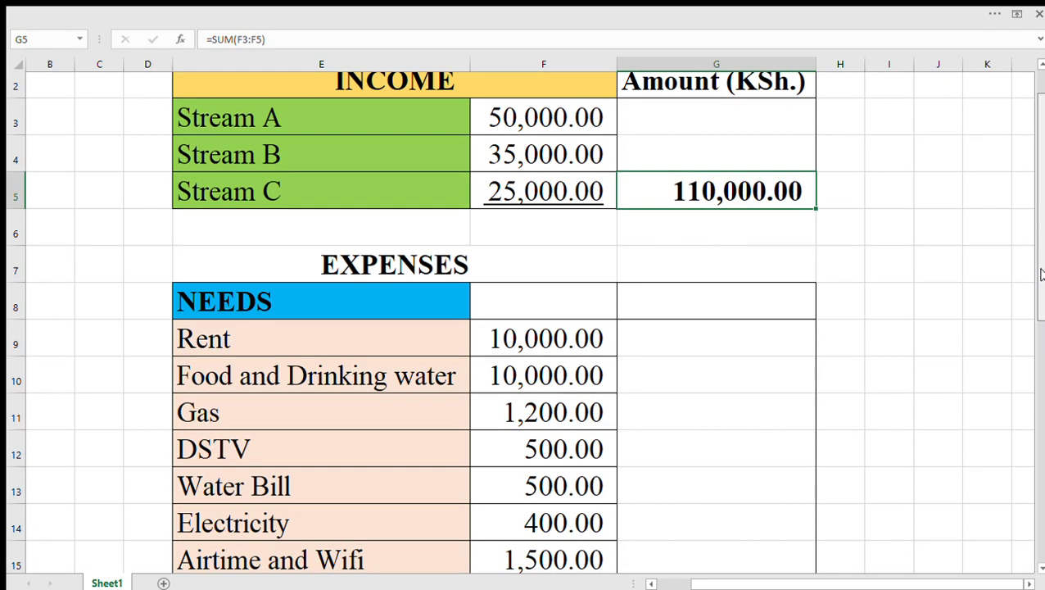
pyautogui.scroll(-3)
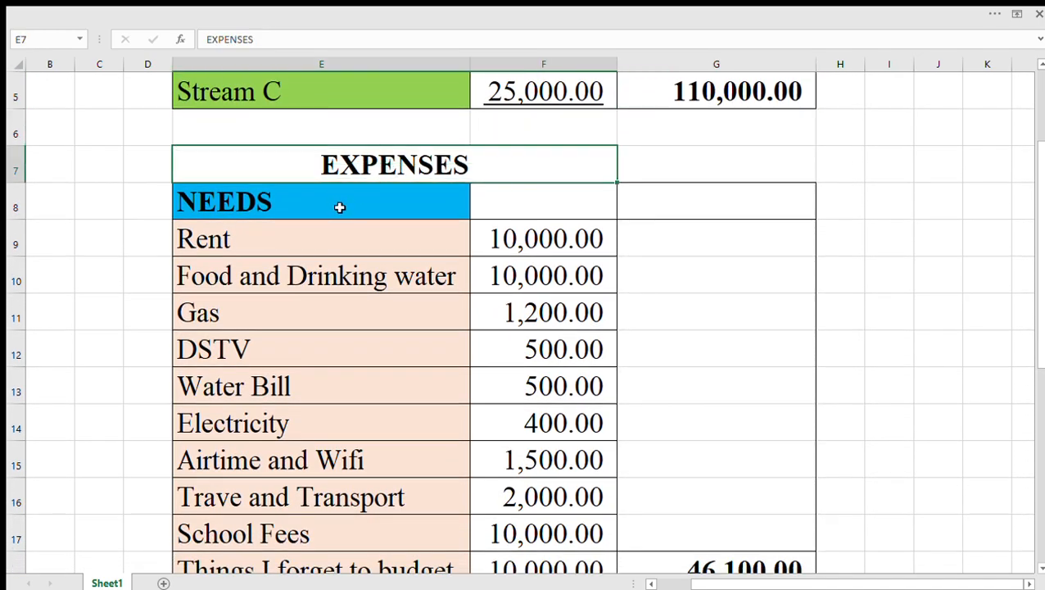
pyautogui.click(322, 201)
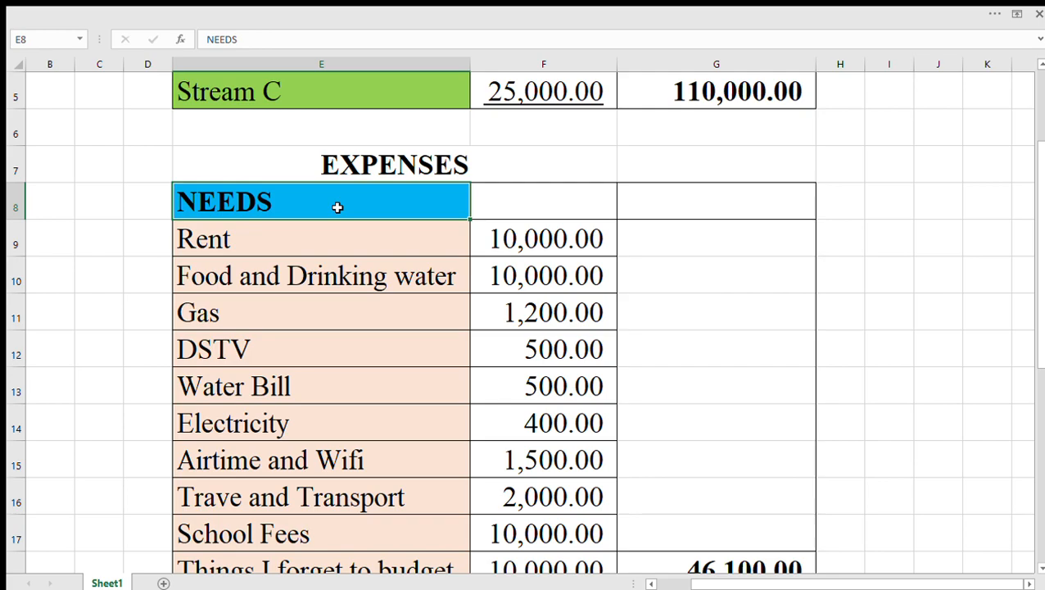
pyautogui.moveTo(435, 210)
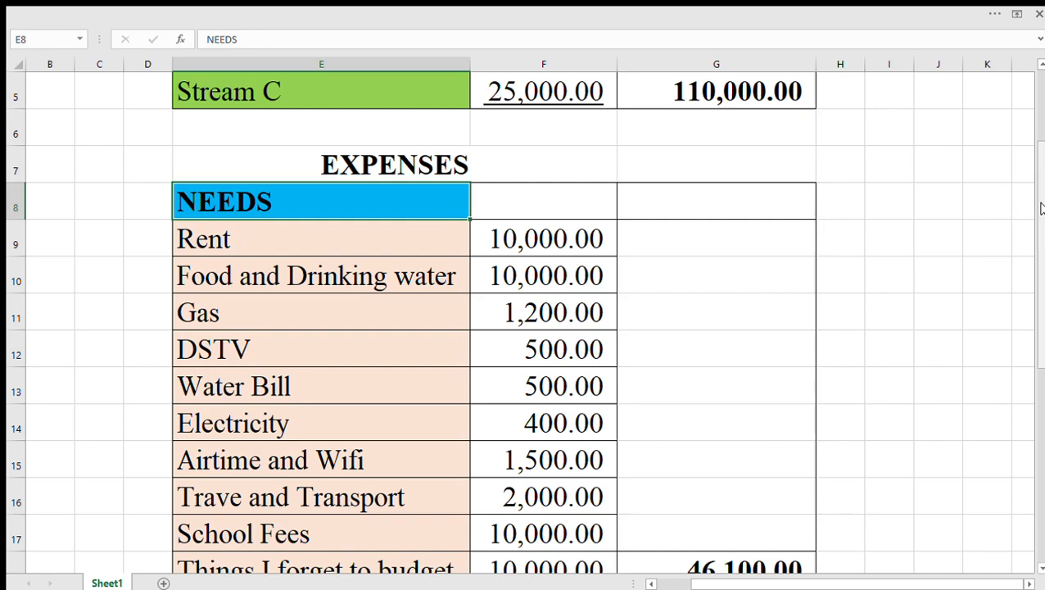
pyautogui.scroll(-3)
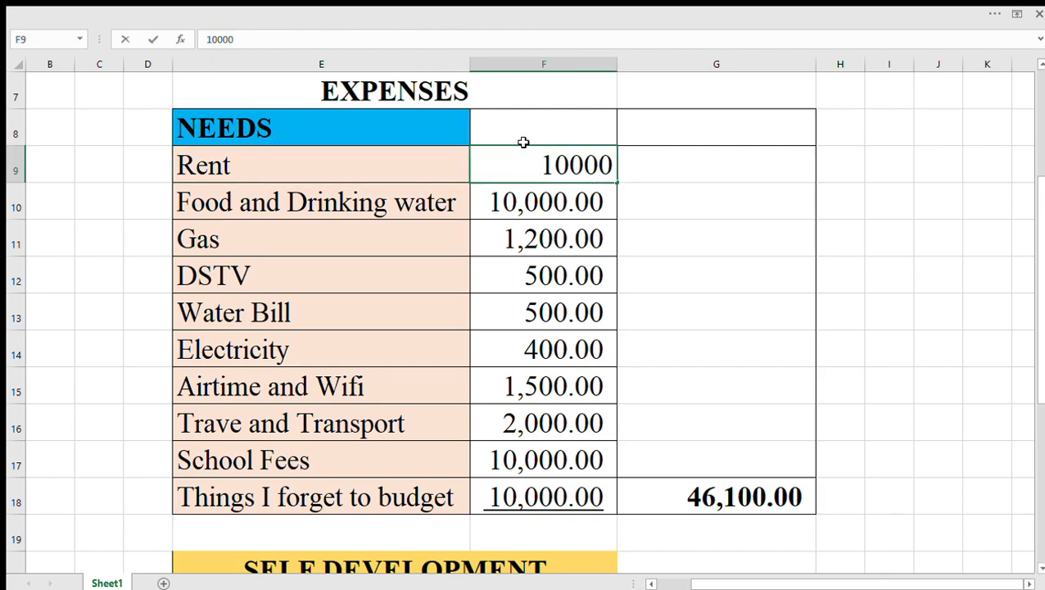
pyautogui.press('Return')
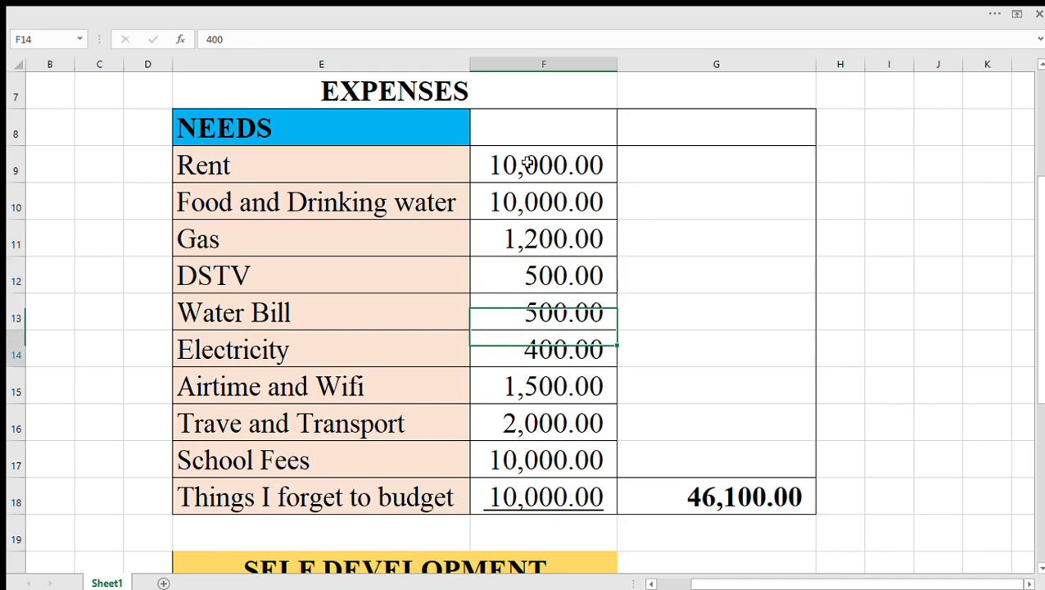
pyautogui.click(543, 385)
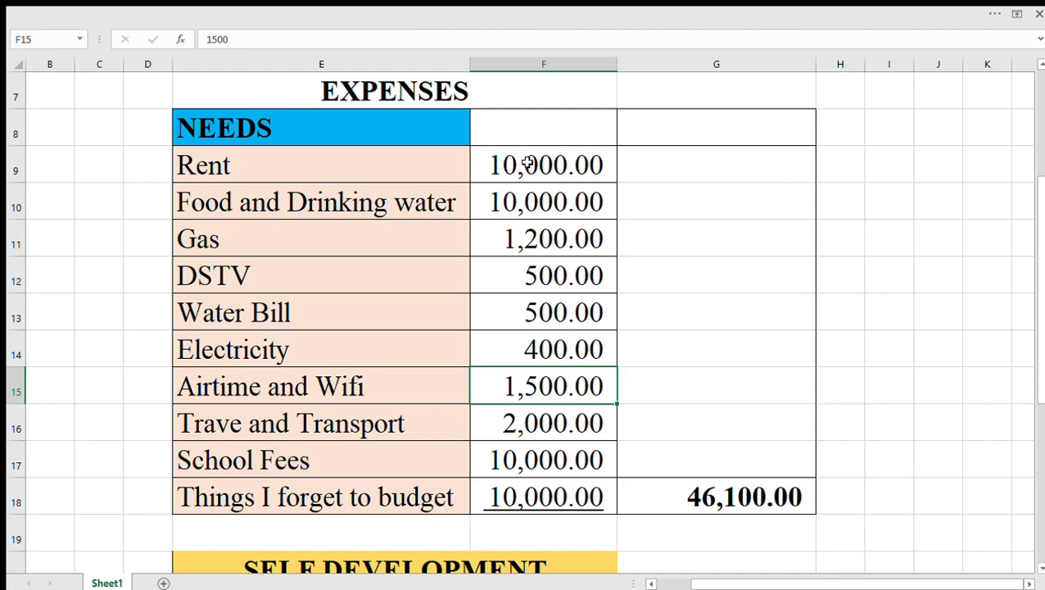
pyautogui.click(543, 497)
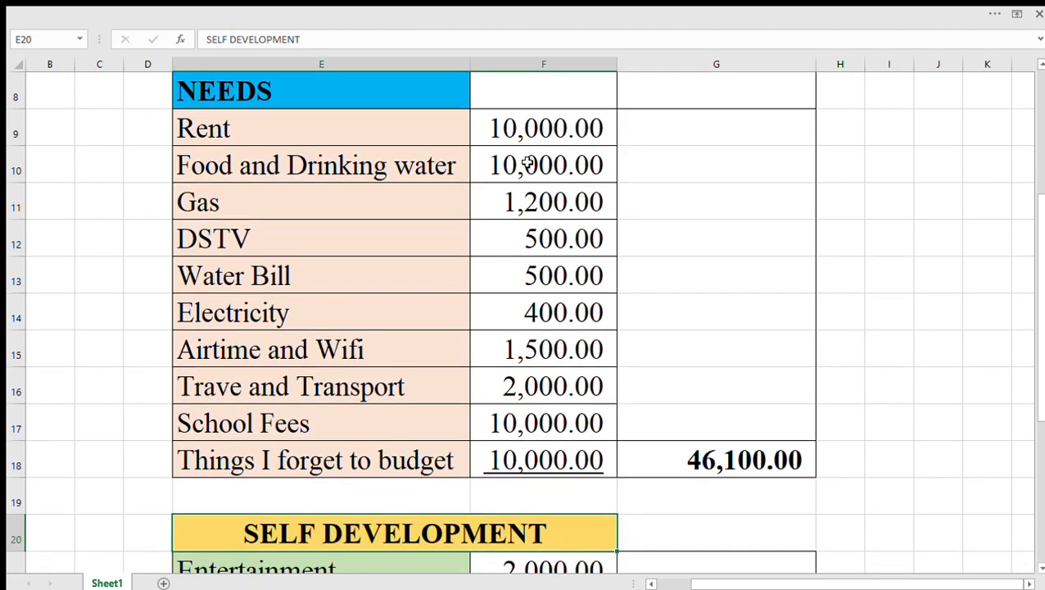
pyautogui.click(543, 459)
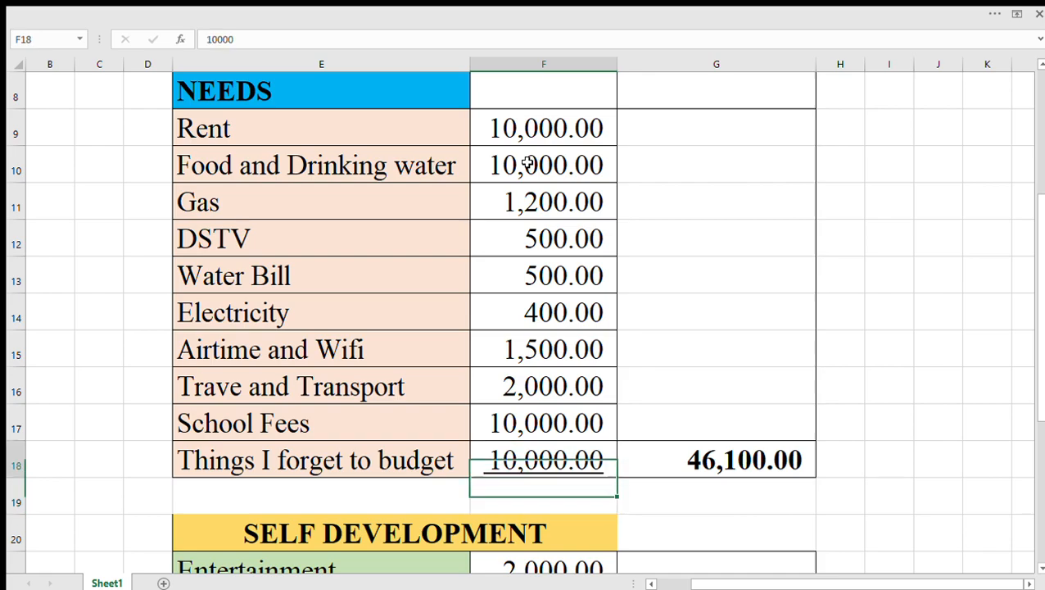
pyautogui.click(543, 349)
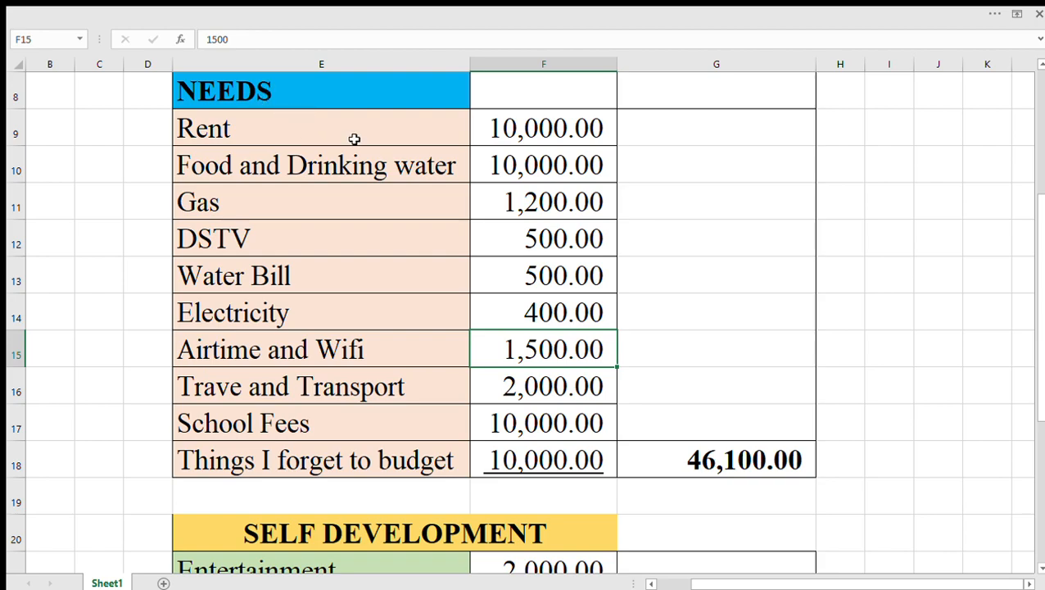
pyautogui.moveTo(816, 467)
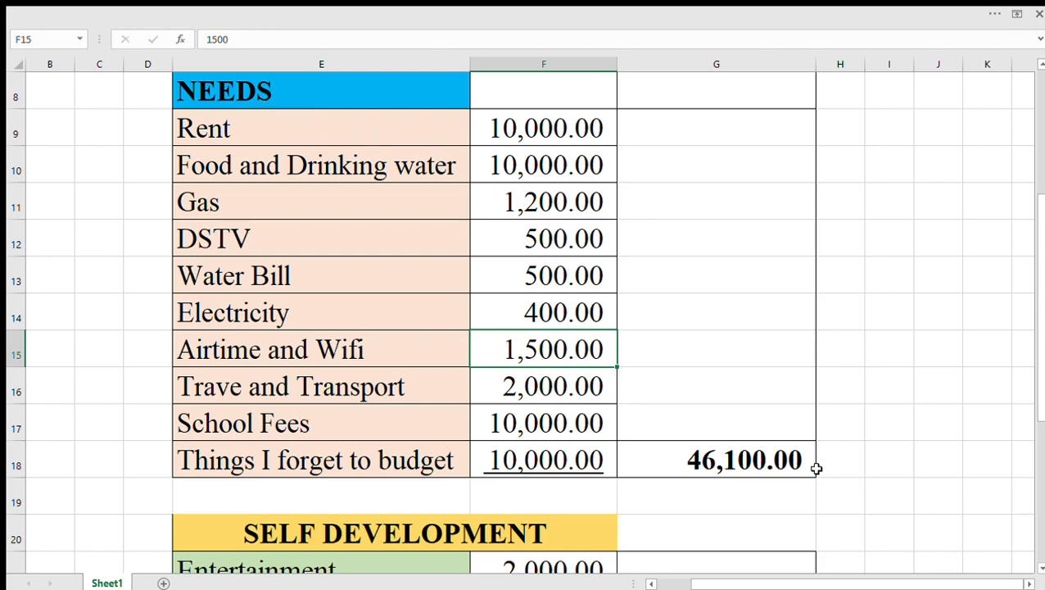
# Inspect the Self Development entries and the formula behind the 34,000.00 total
pyautogui.scroll(-3)
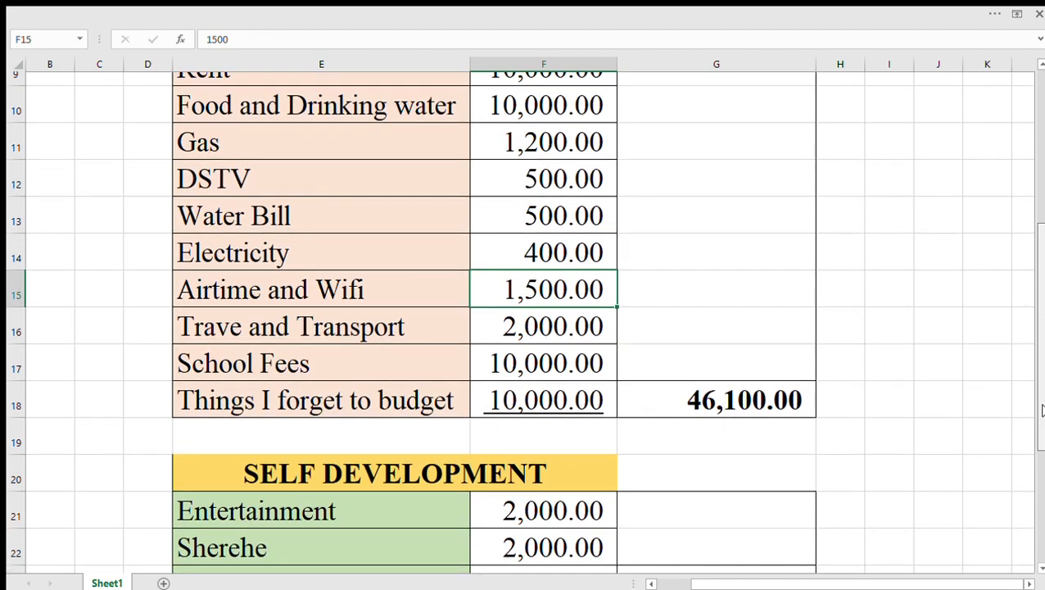
pyautogui.scroll(-3)
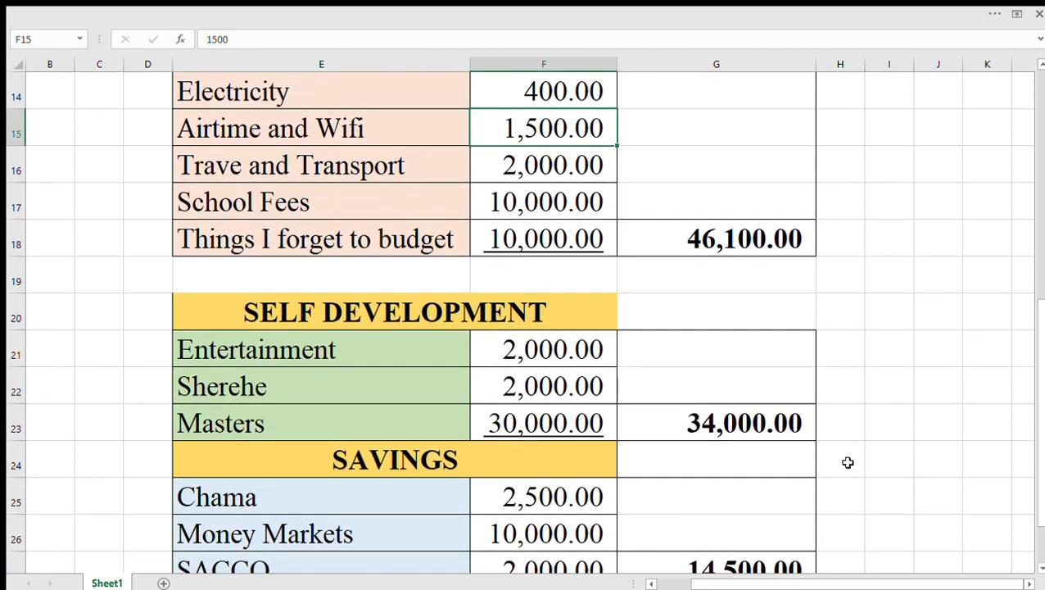
pyautogui.moveTo(436, 312)
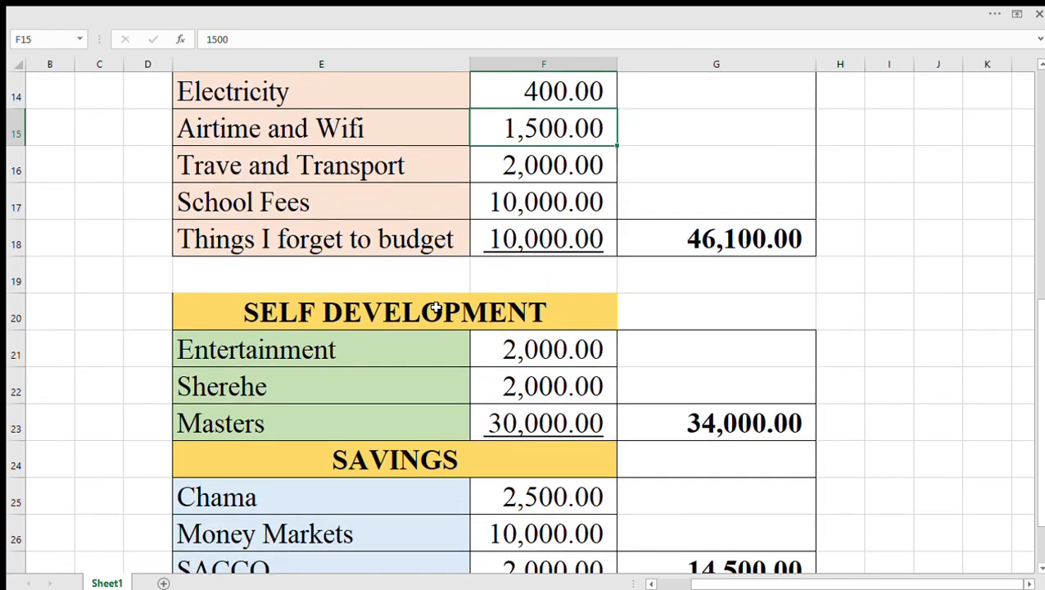
pyautogui.click(394, 311)
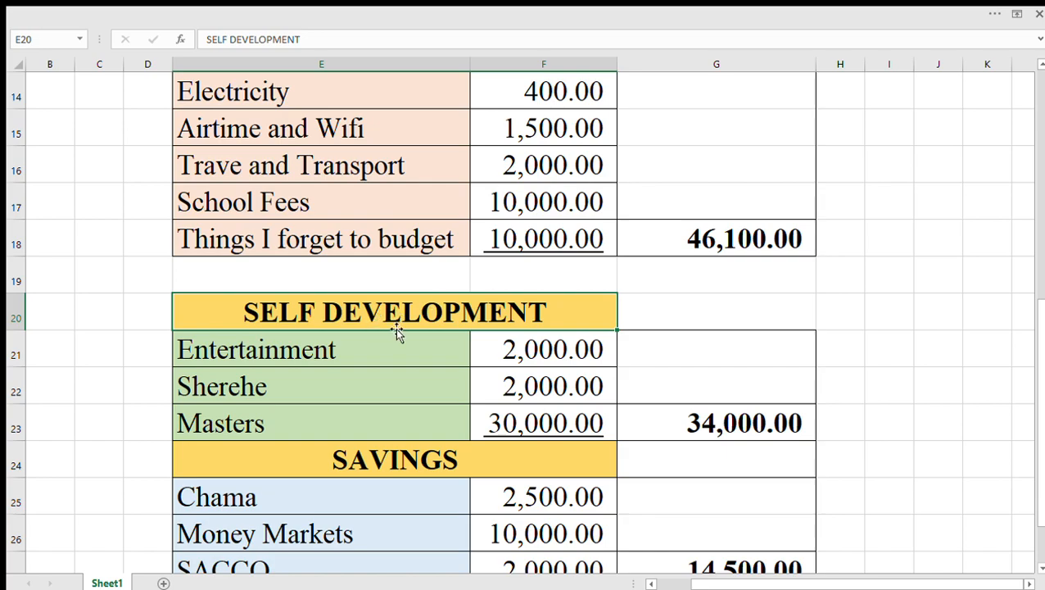
pyautogui.moveTo(344, 351)
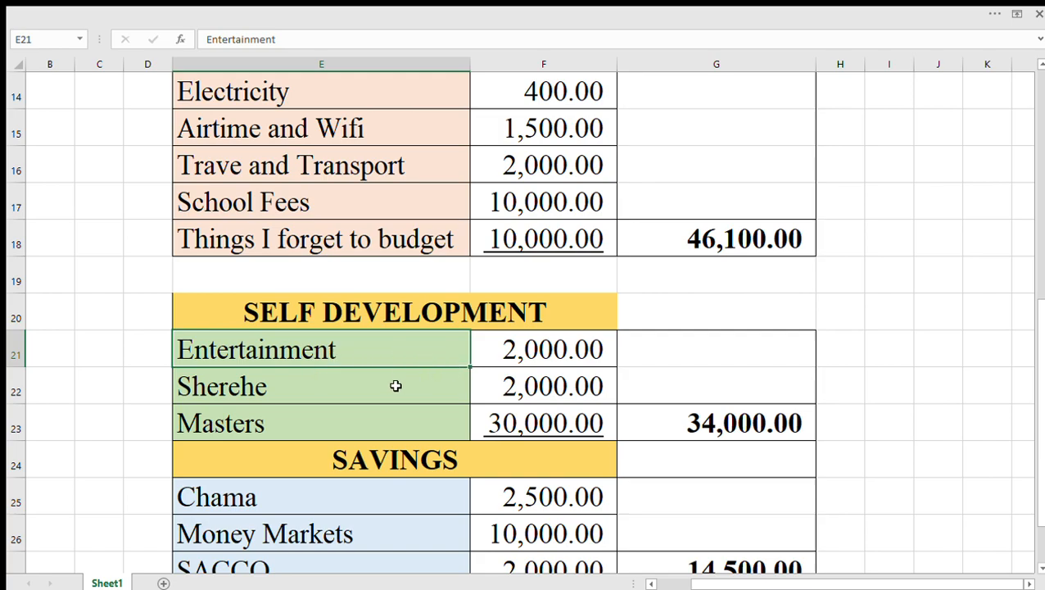
pyautogui.moveTo(312, 424)
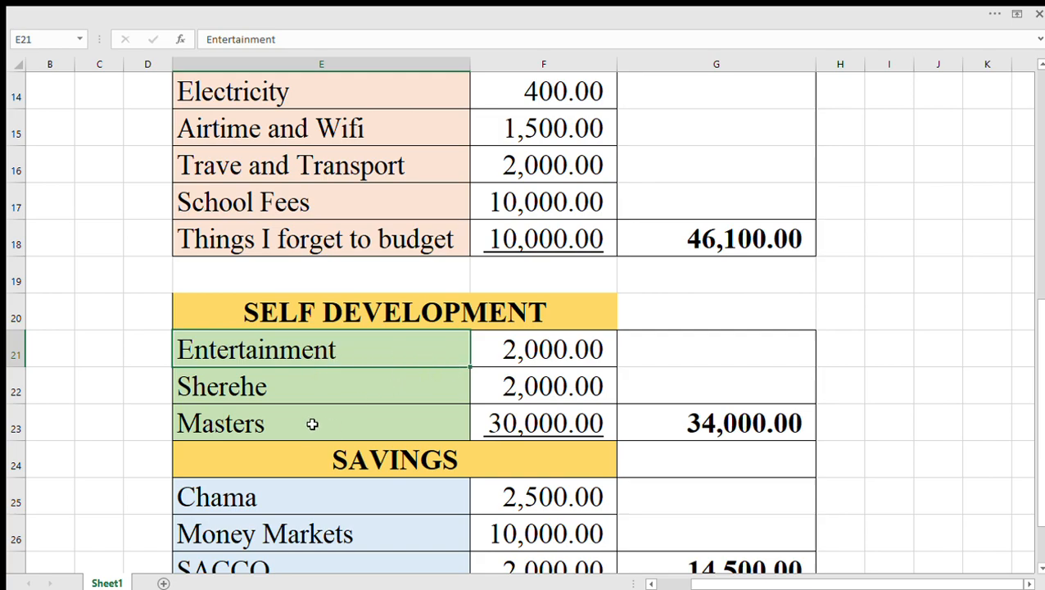
pyautogui.click(321, 386)
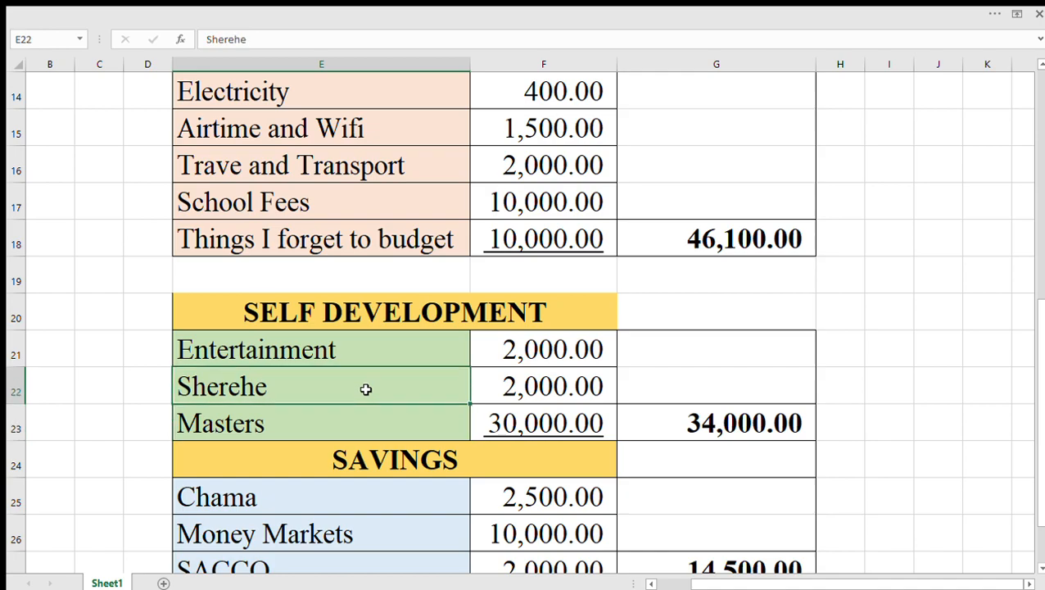
pyautogui.click(321, 348)
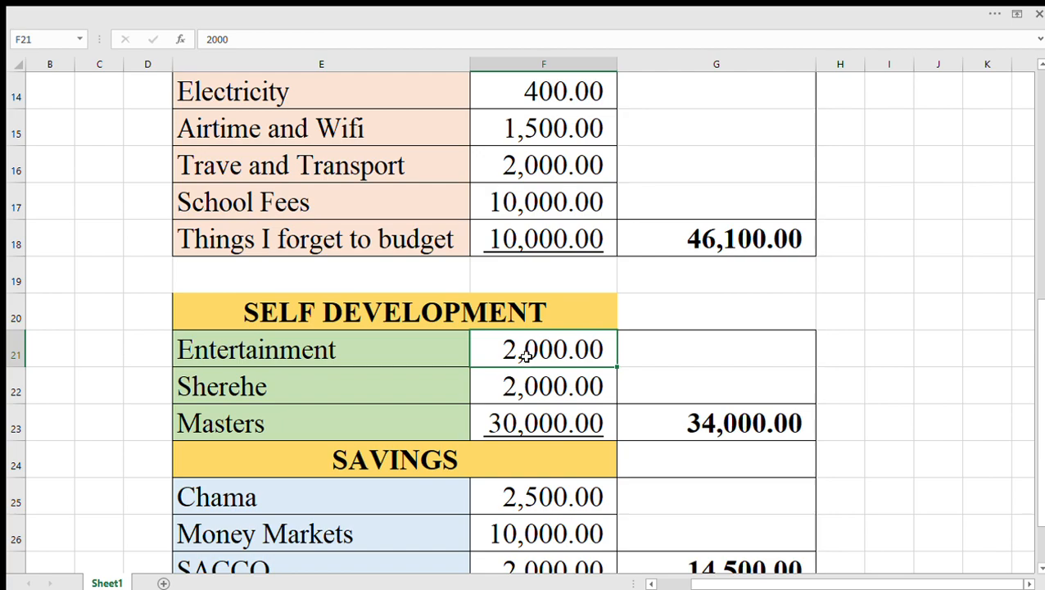
pyautogui.click(543, 422)
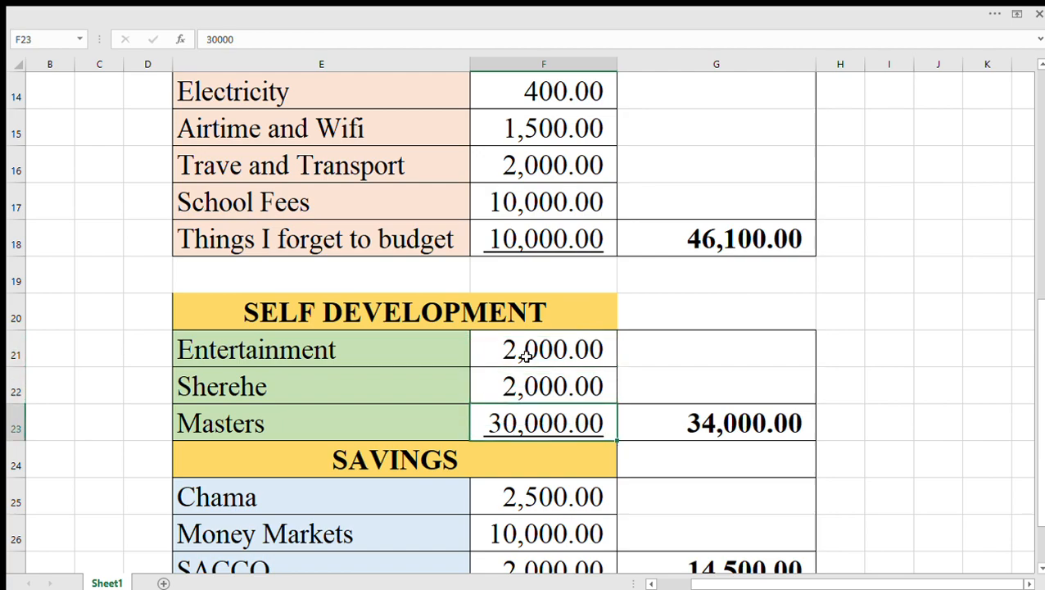
pyautogui.click(715, 422)
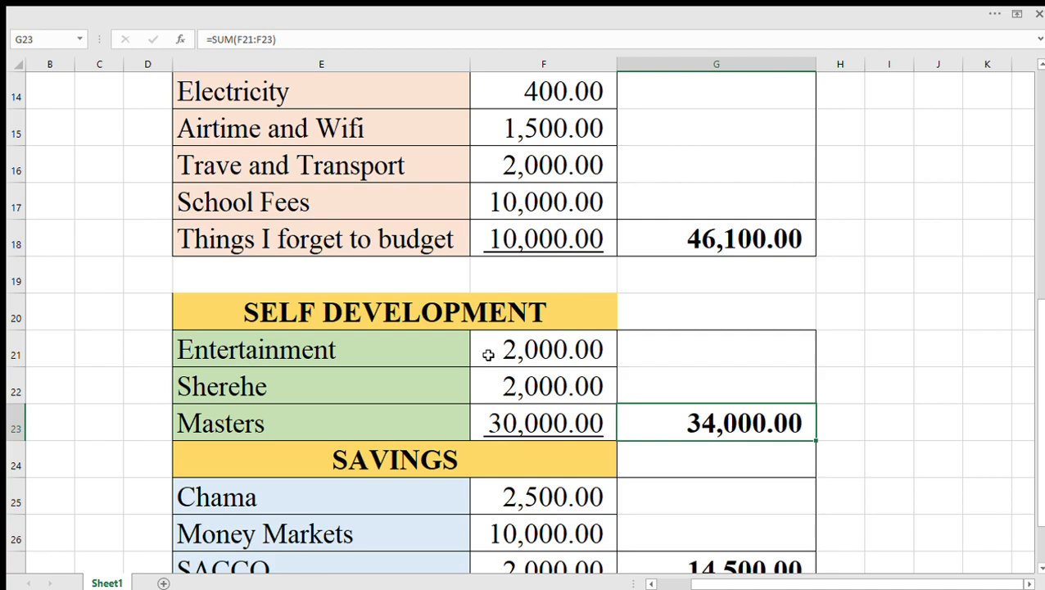
# Check the Chama, Money Markets and SACCO savings amounts and the 14,500.00 total formula
pyautogui.scroll(-3)
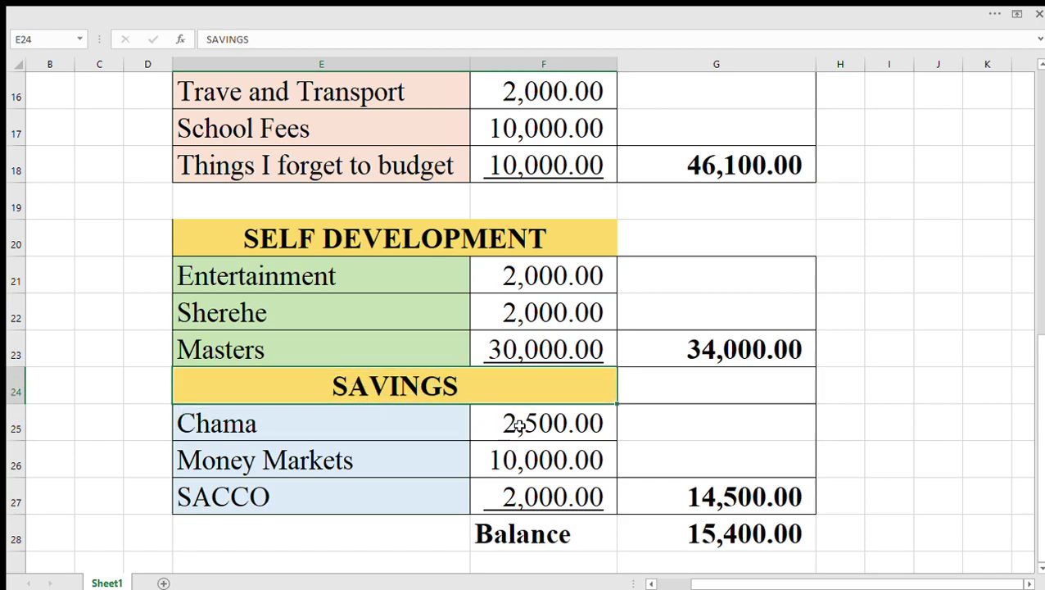
pyautogui.click(543, 423)
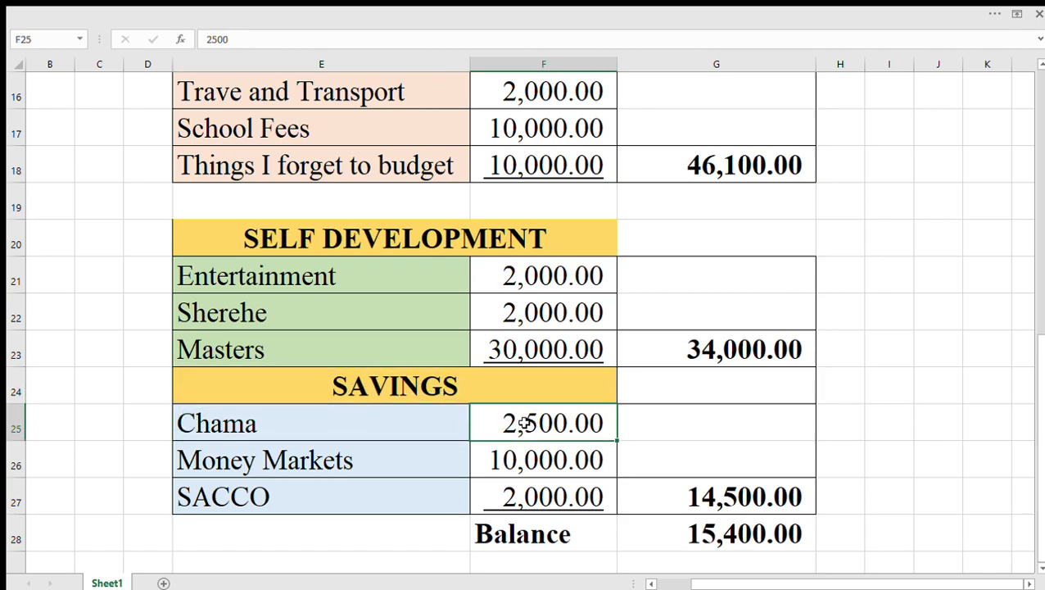
pyautogui.click(223, 496)
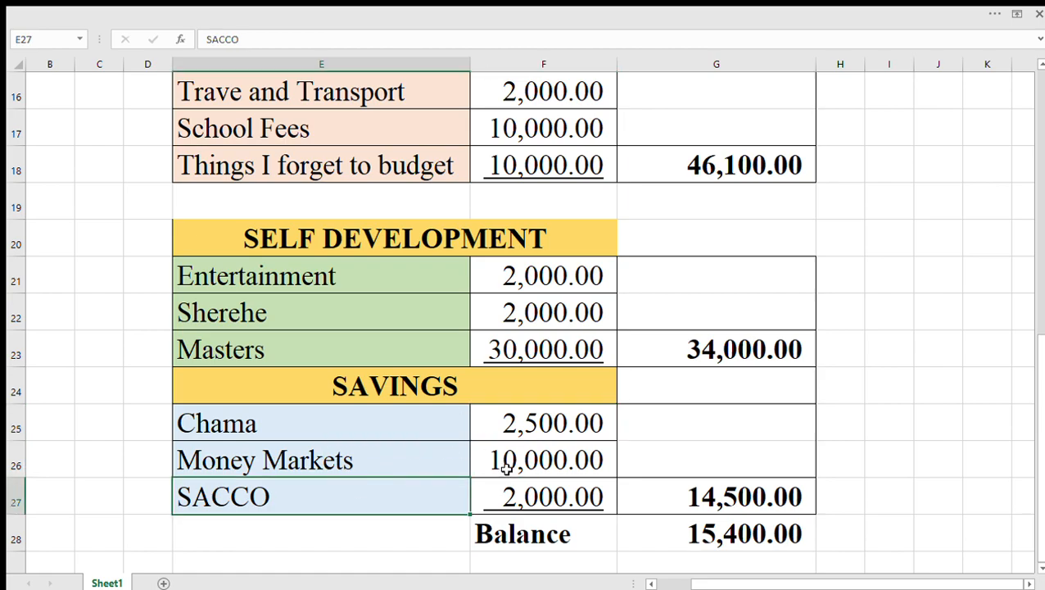
pyautogui.click(544, 460)
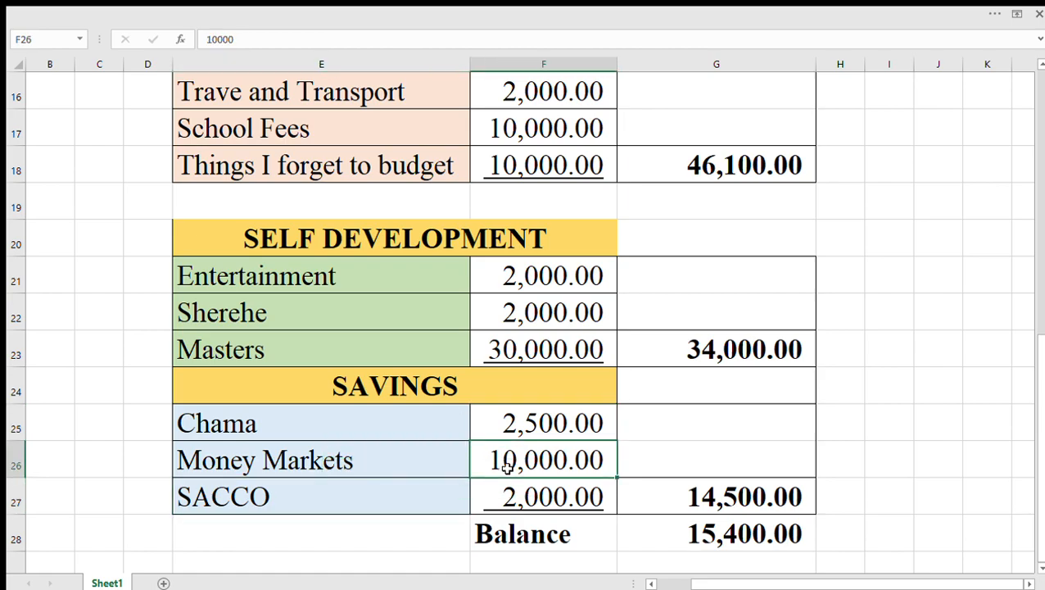
pyautogui.click(543, 496)
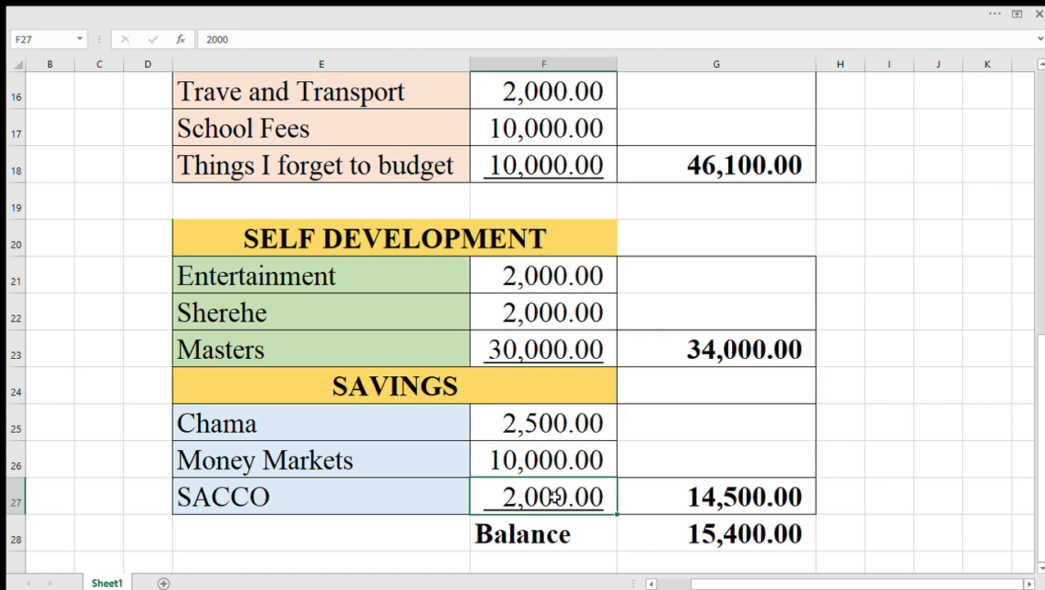
pyautogui.click(716, 495)
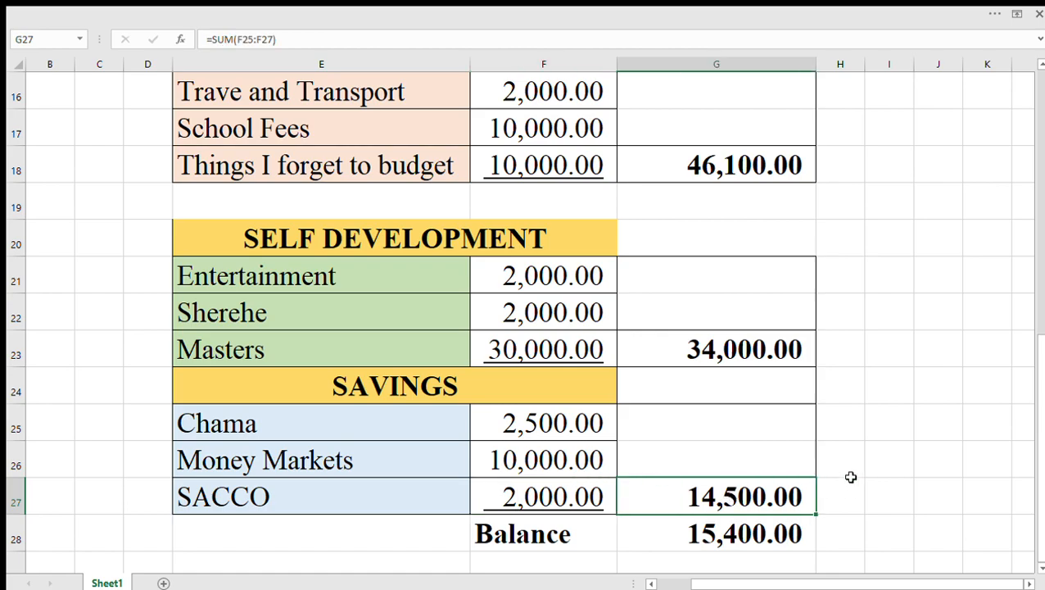
pyautogui.scroll(3)
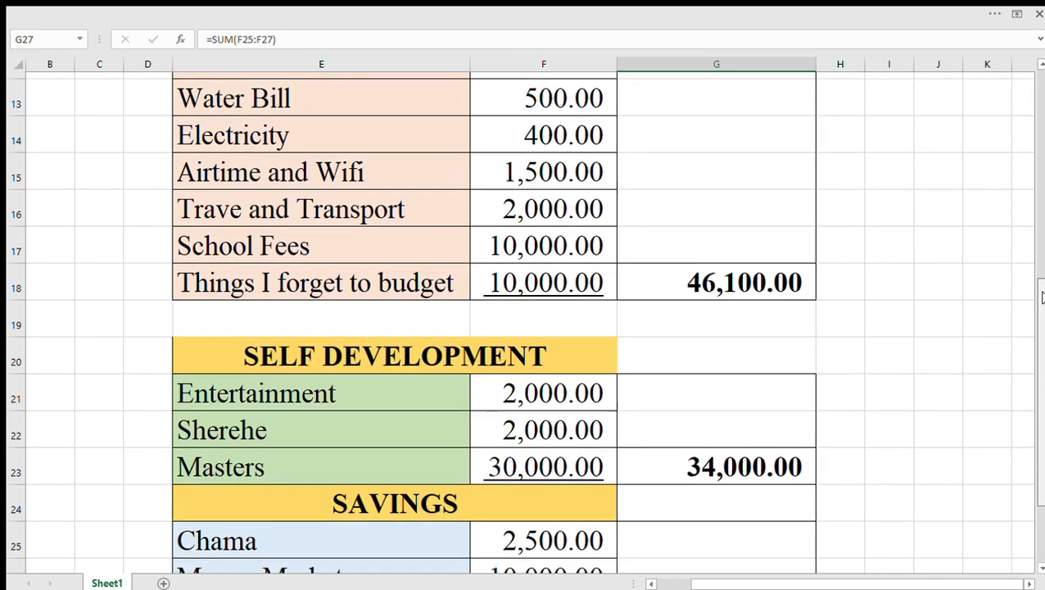
pyautogui.scroll(3)
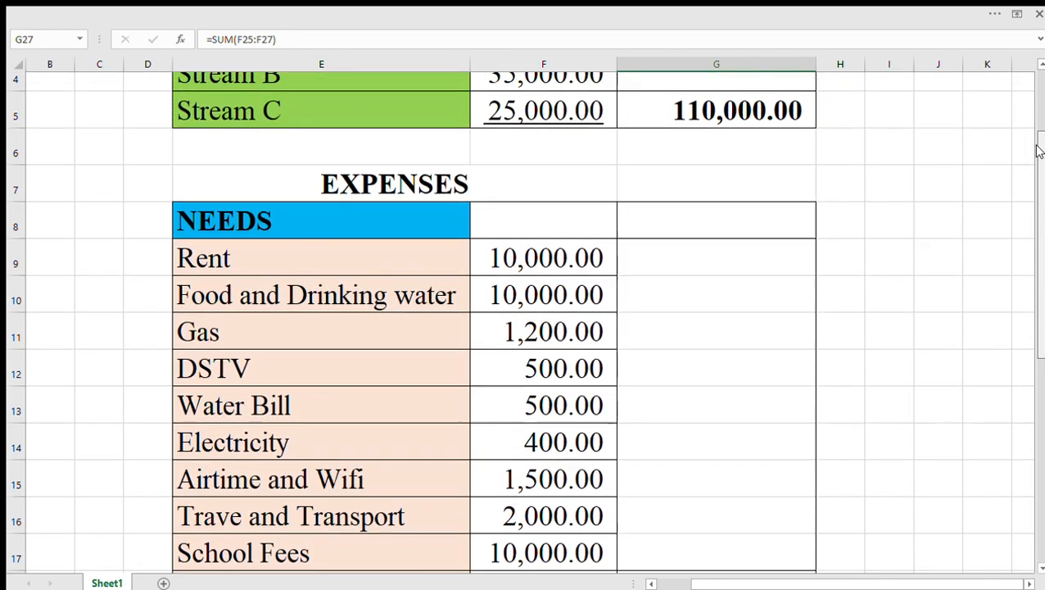
pyautogui.scroll(-3)
pyautogui.write('=')
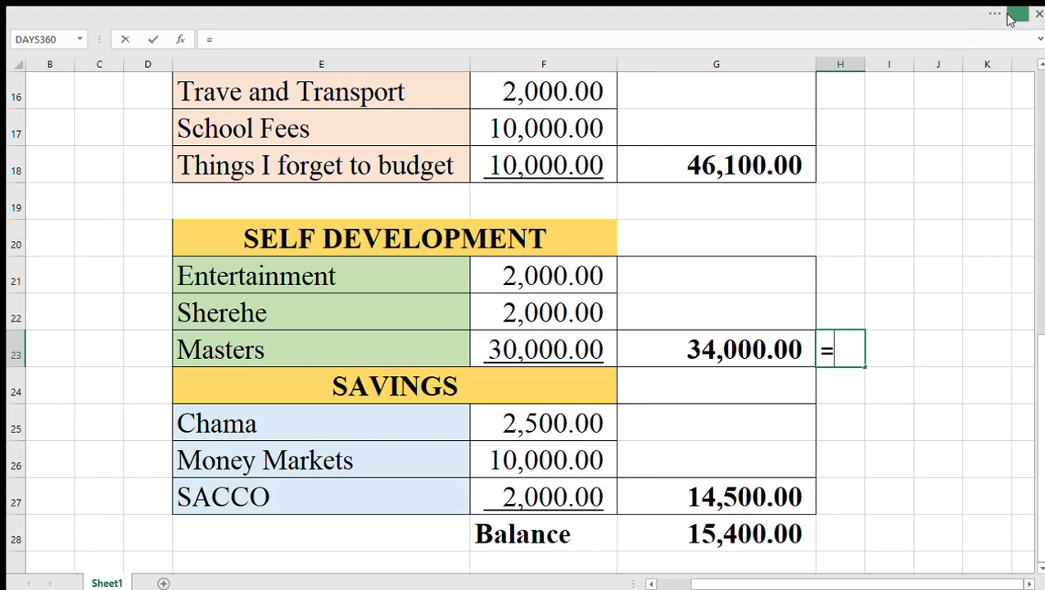
pyautogui.moveTo(923, 46)
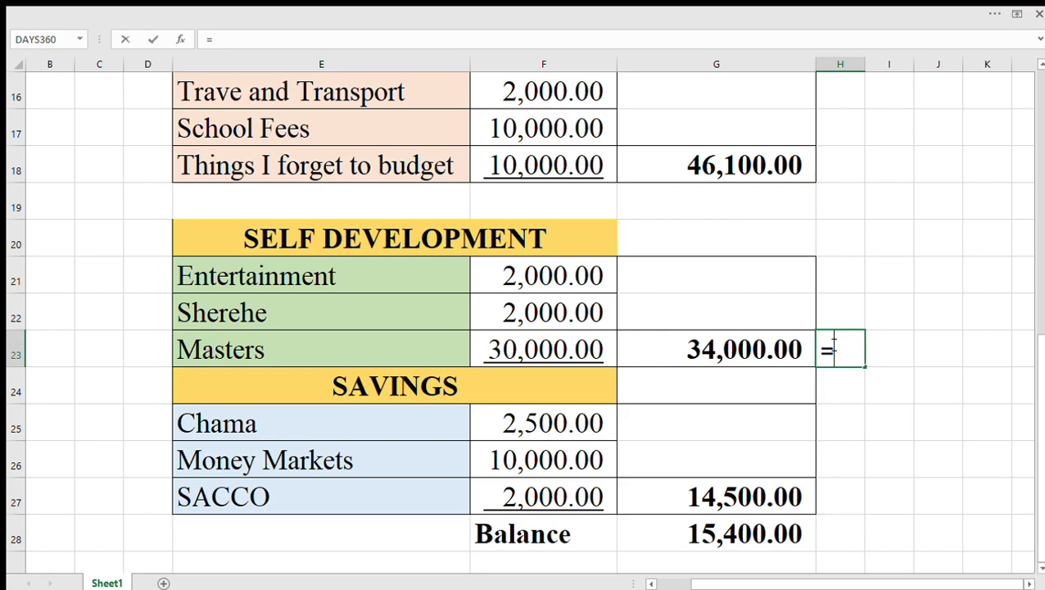
# Enter =SUM(G18+G23) in H23, giving 80,100.00, then reselect H23 to review it
pyautogui.write('sum')
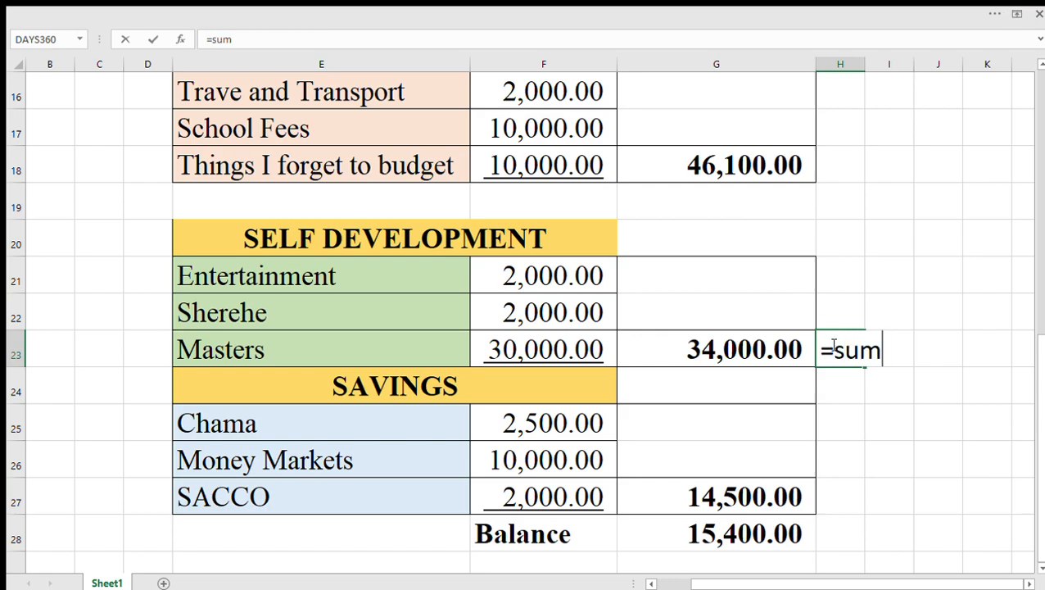
pyautogui.write('(')
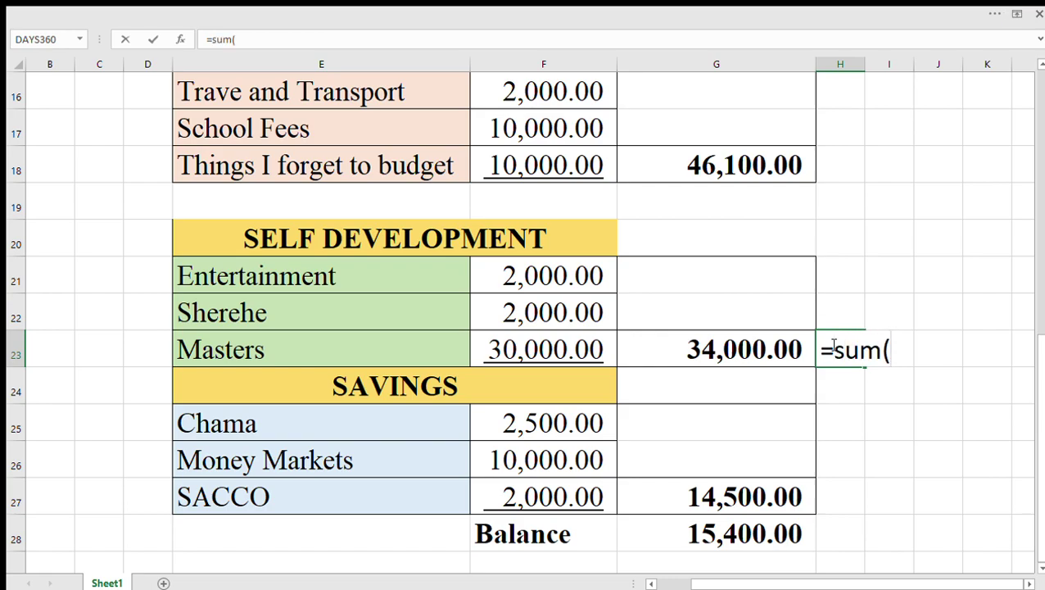
pyautogui.click(715, 165)
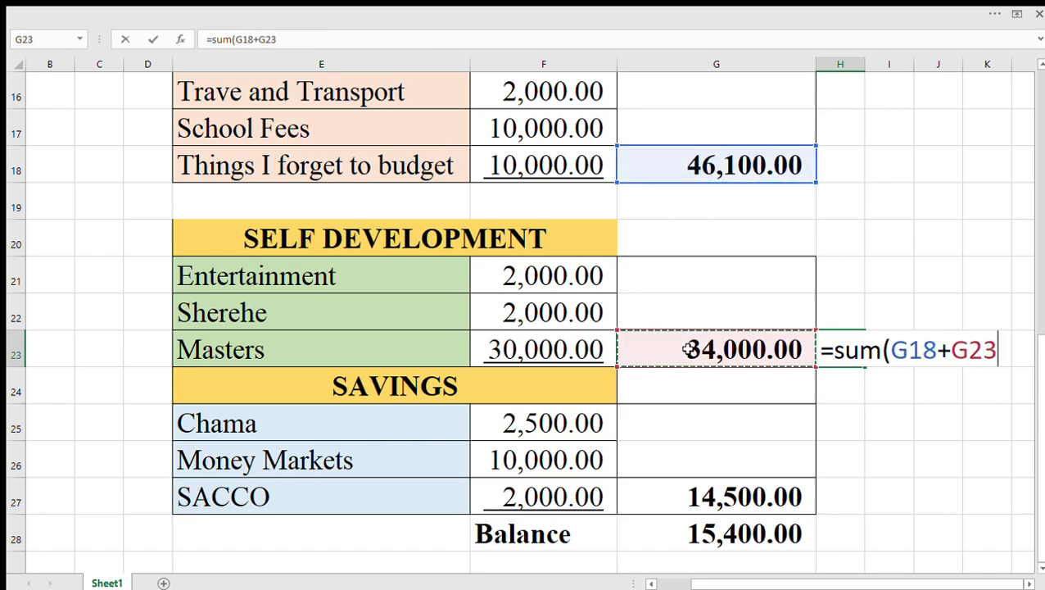
pyautogui.write(')')
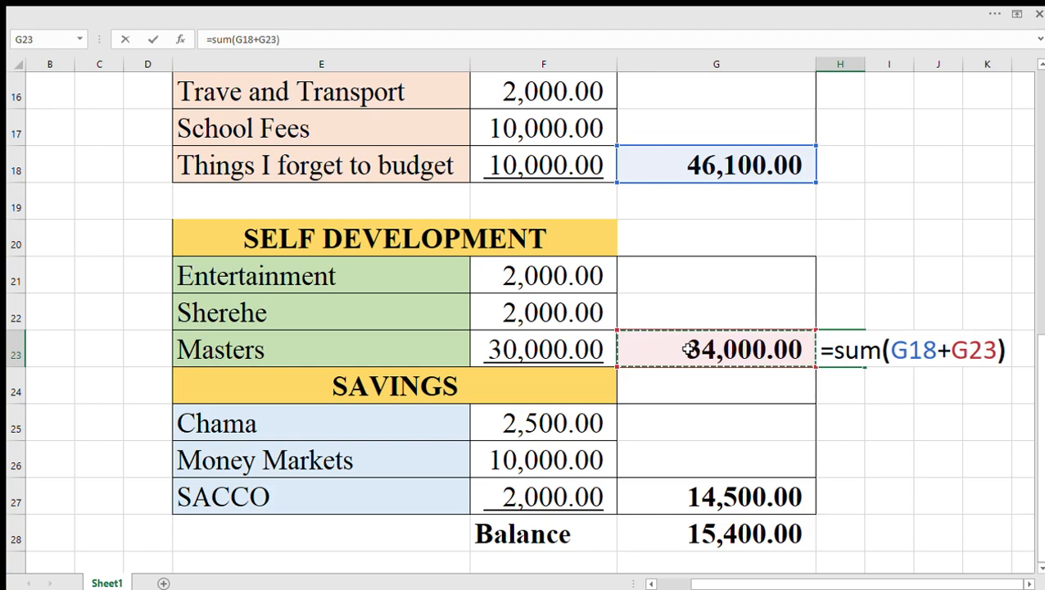
pyautogui.press('Return')
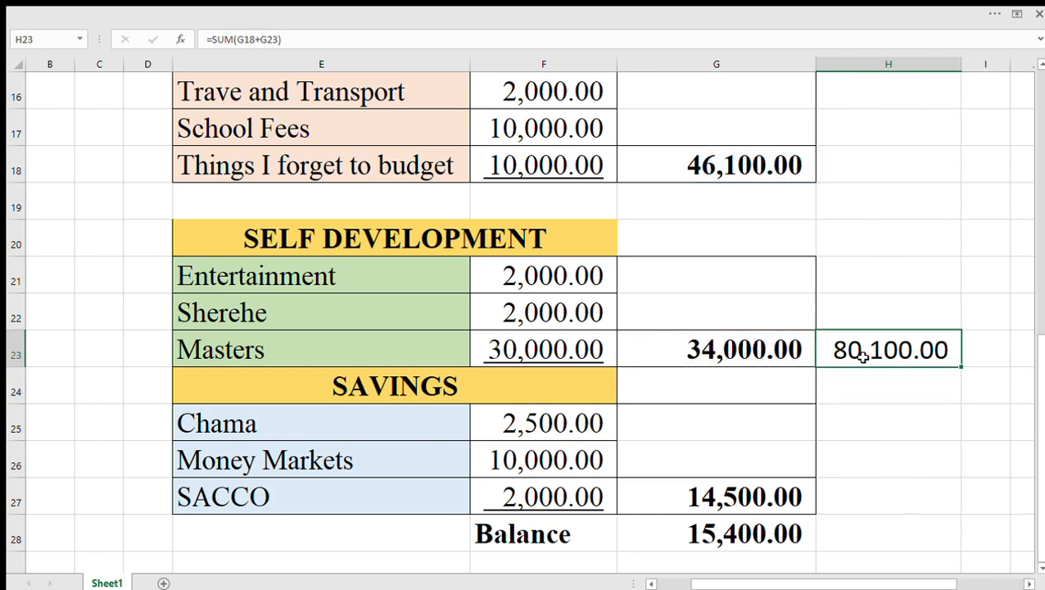
pyautogui.moveTo(856, 373)
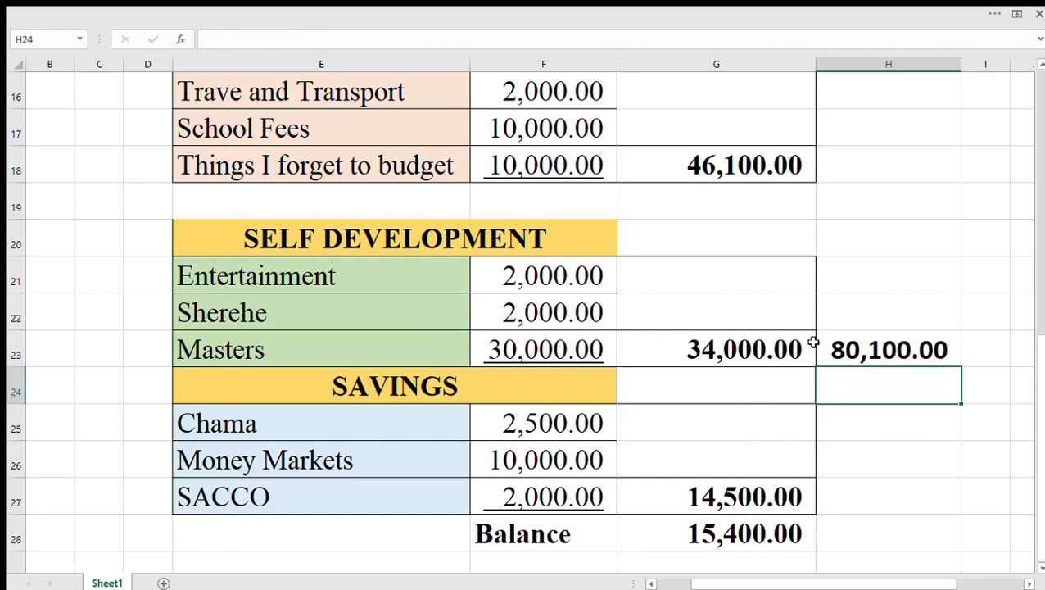
pyautogui.click(888, 349)
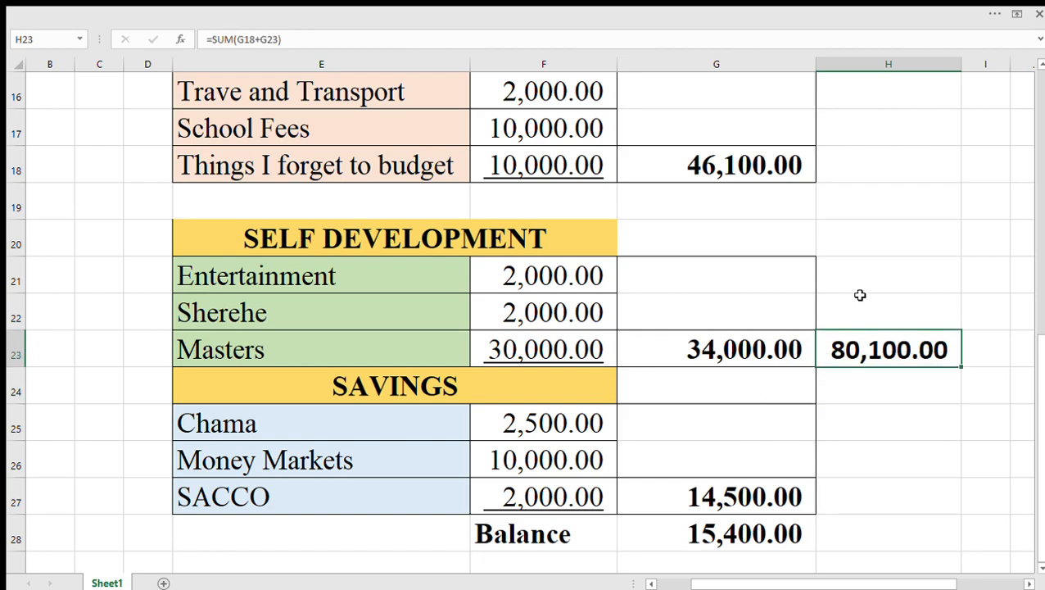
pyautogui.moveTo(838, 498)
pyautogui.write('=')
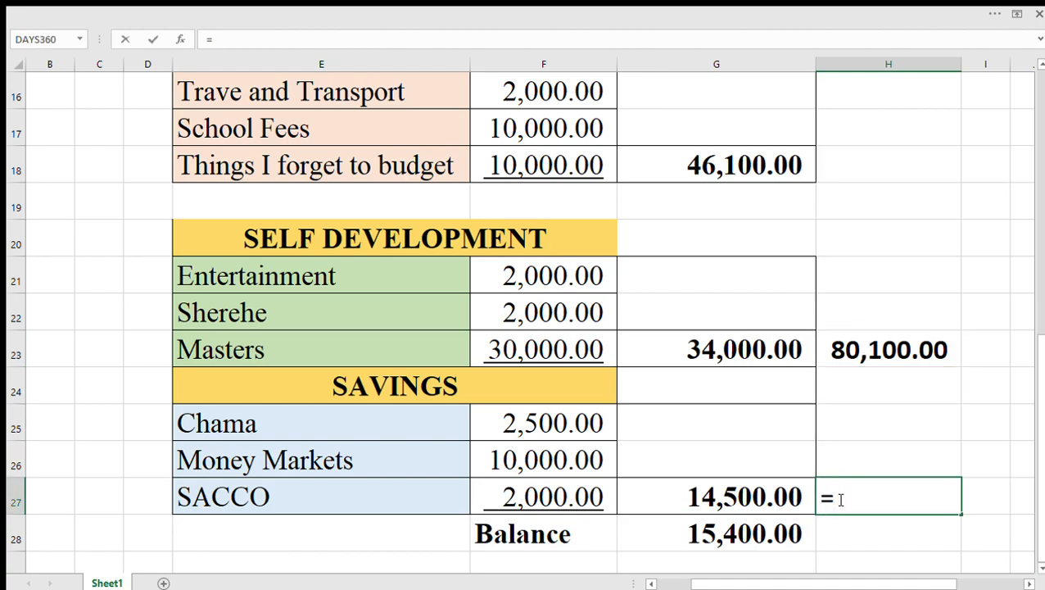
# Enter =G5-H23 in H27, giving remaining income of 29,900.00
pyautogui.scroll(3)
pyautogui.write('G5-')
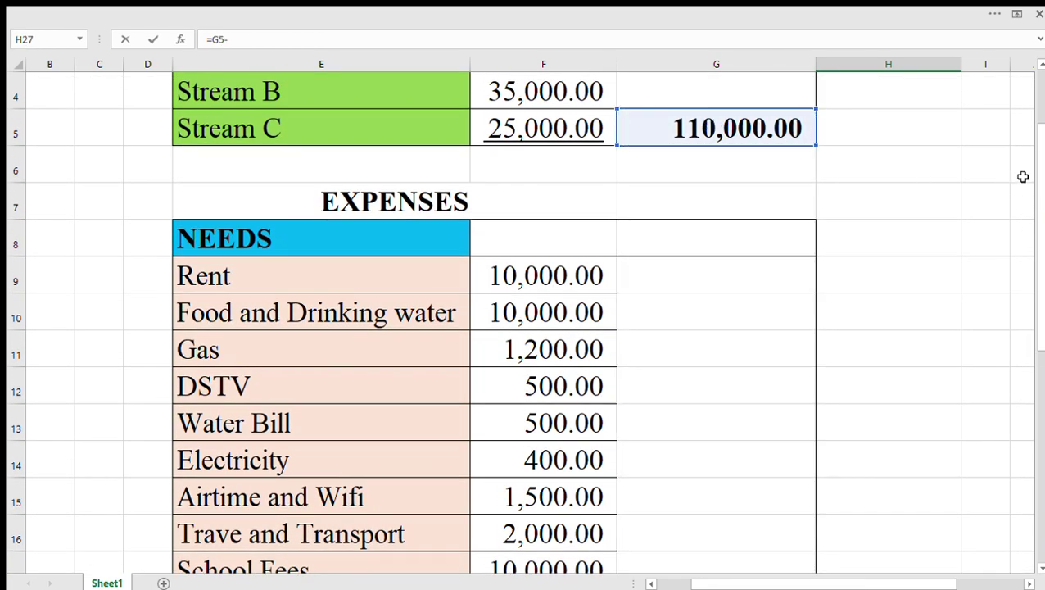
pyautogui.scroll(-3)
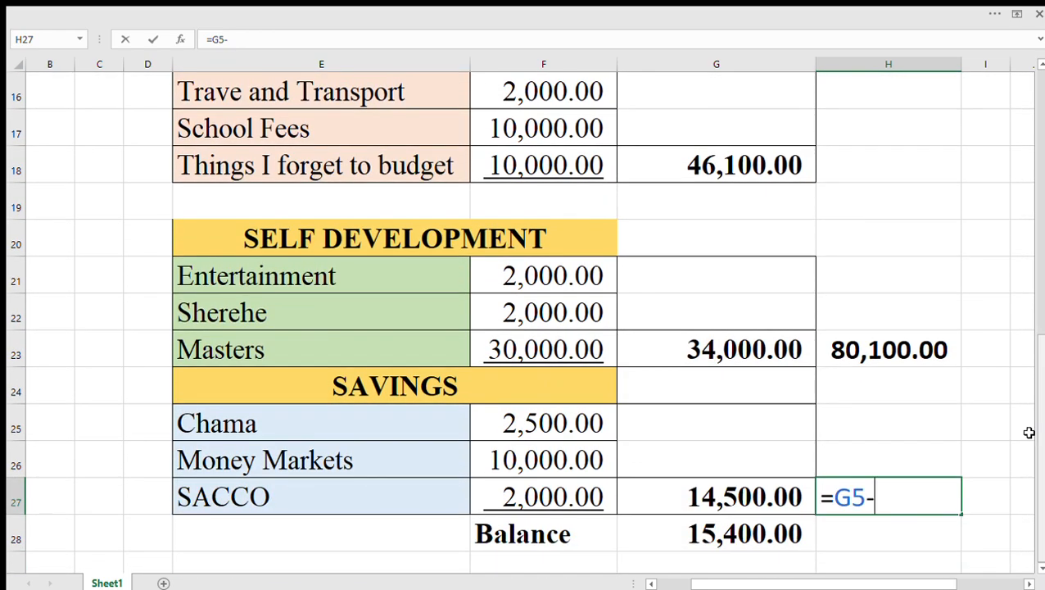
pyautogui.write('H23')
pyautogui.press('Return')
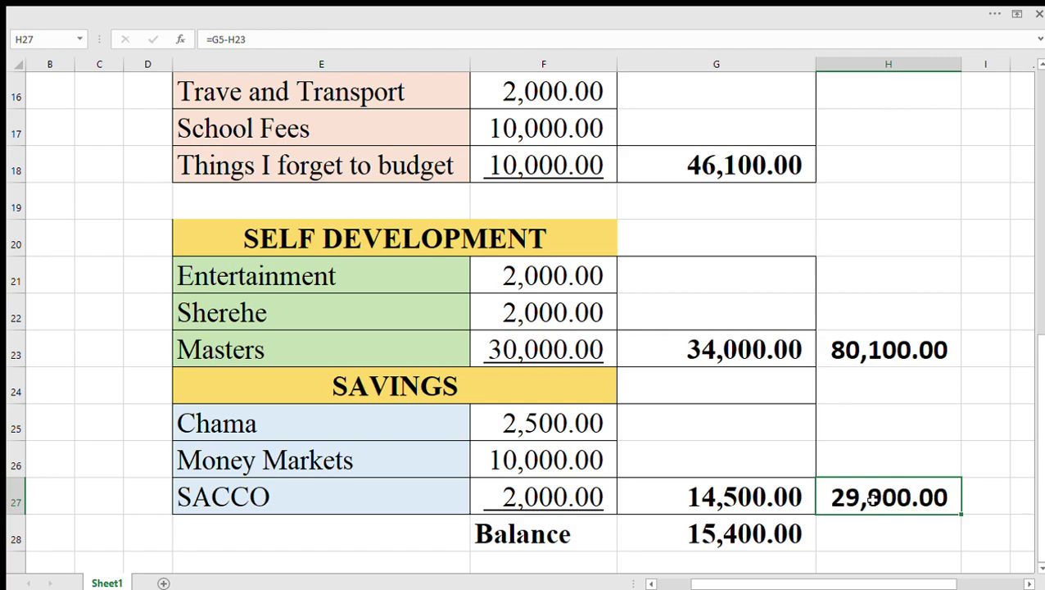
pyautogui.moveTo(1032, 458)
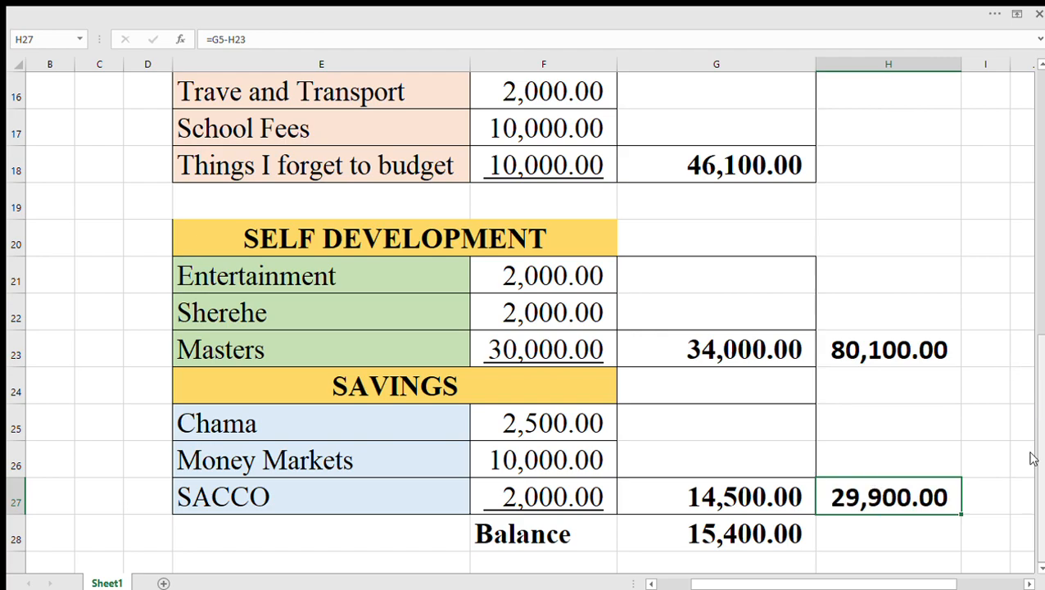
pyautogui.scroll(-3)
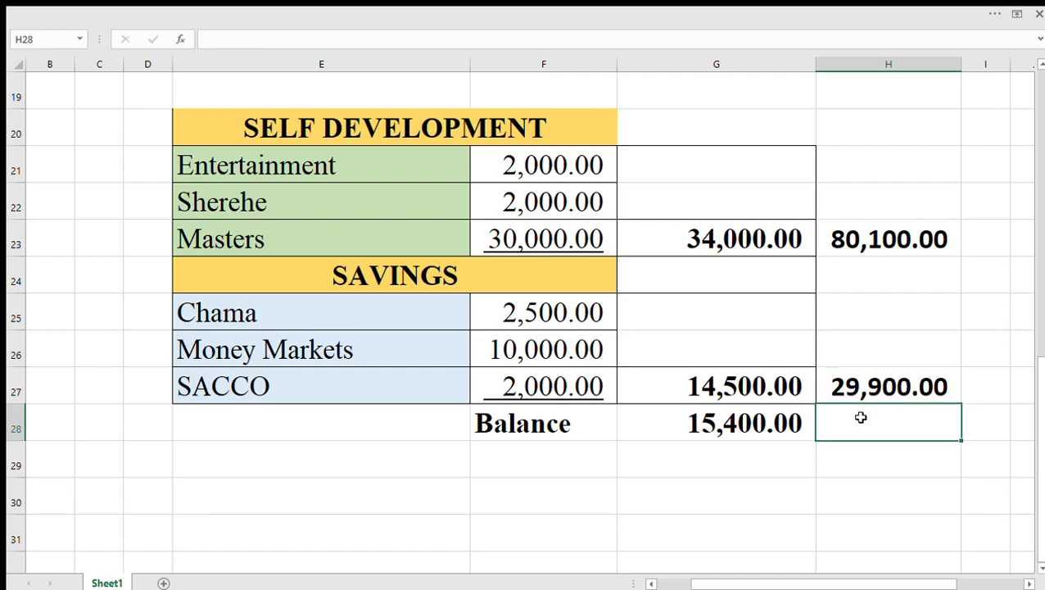
# Enter =H27-G27 in H28 and compare it with the 15,400.00 Balance formula in G28
pyautogui.write('=H27-G27')
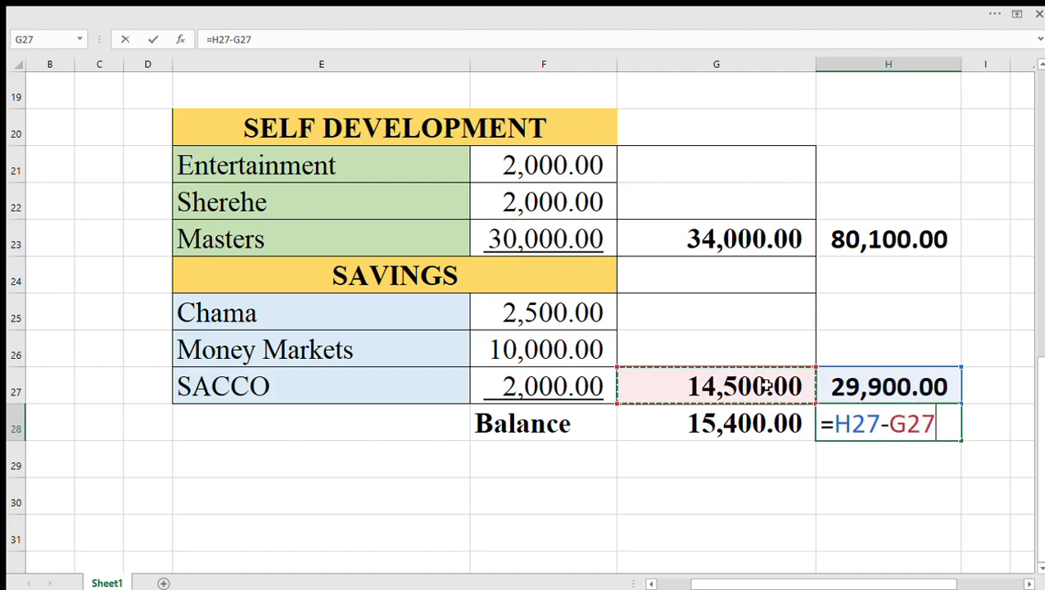
pyautogui.press('Return')
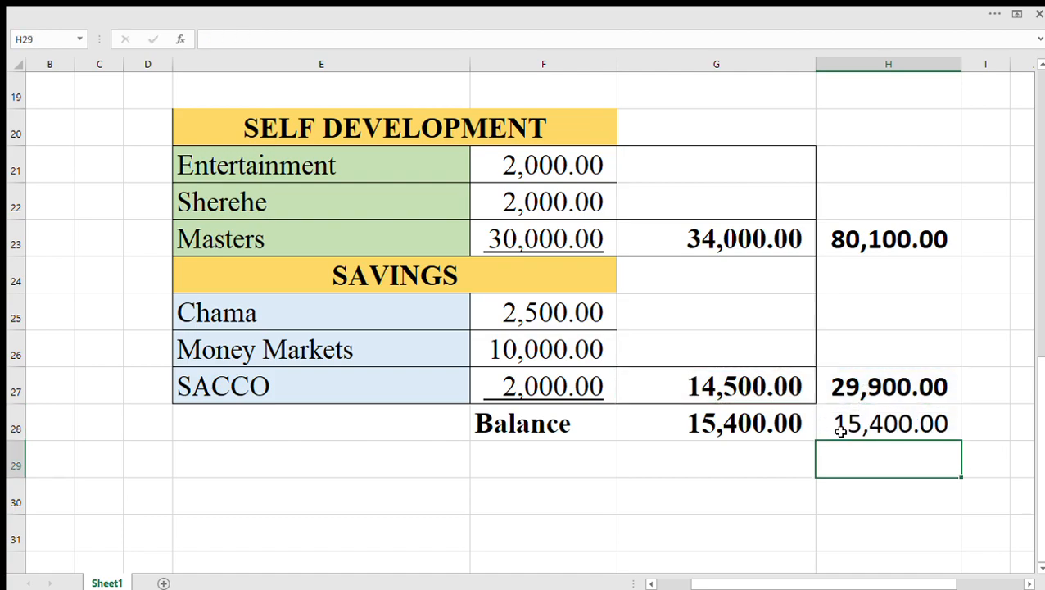
pyautogui.click(888, 424)
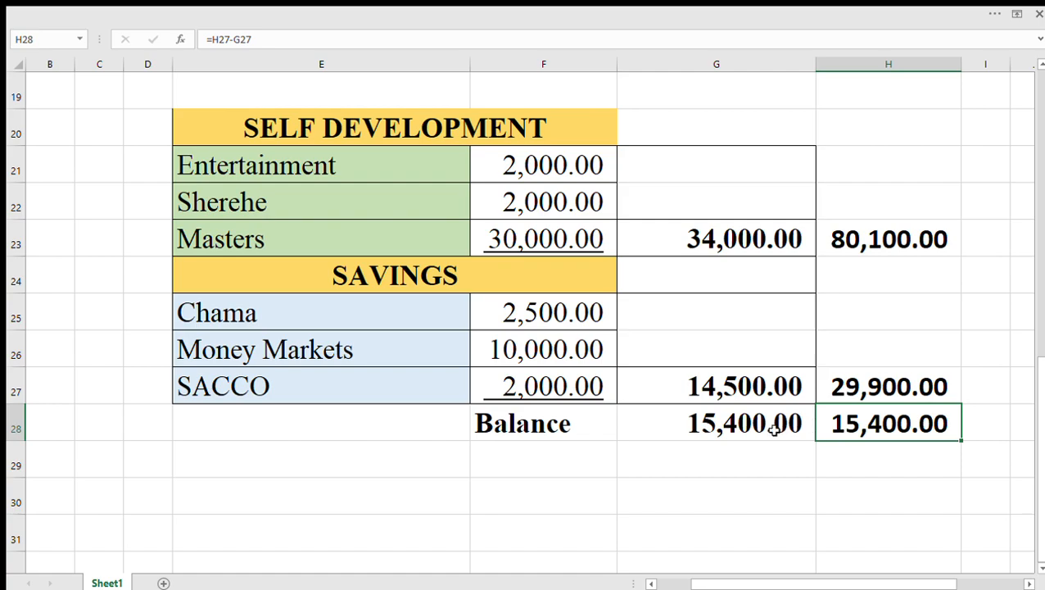
pyautogui.click(715, 423)
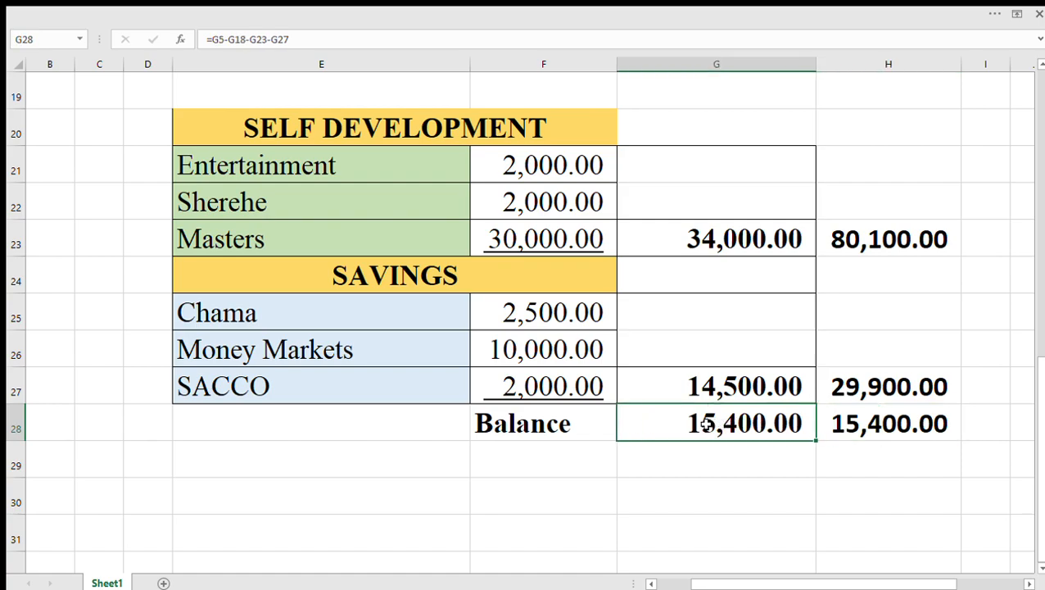
pyautogui.click(888, 422)
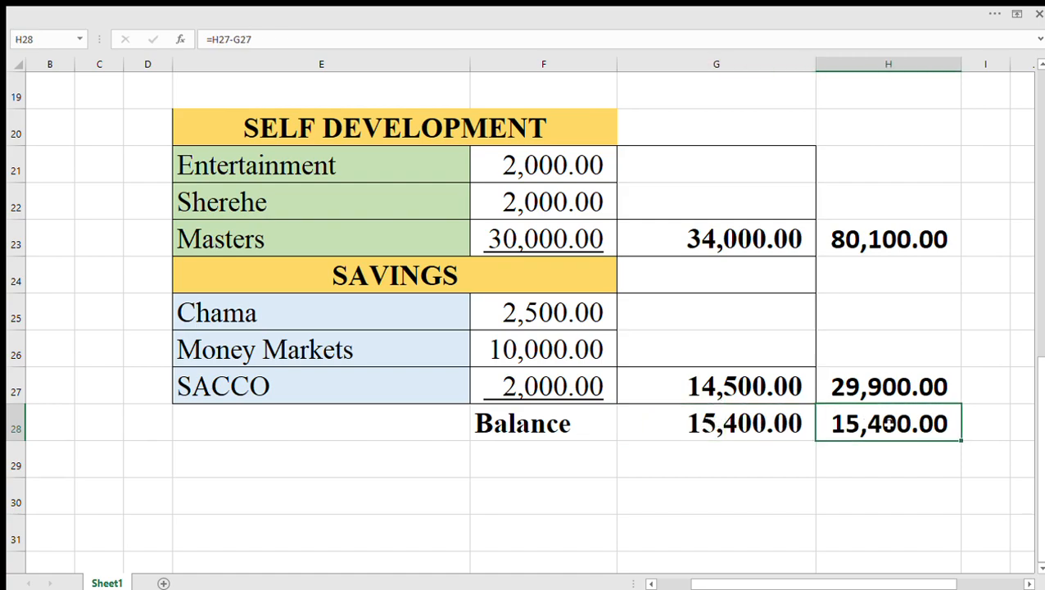
pyautogui.click(716, 424)
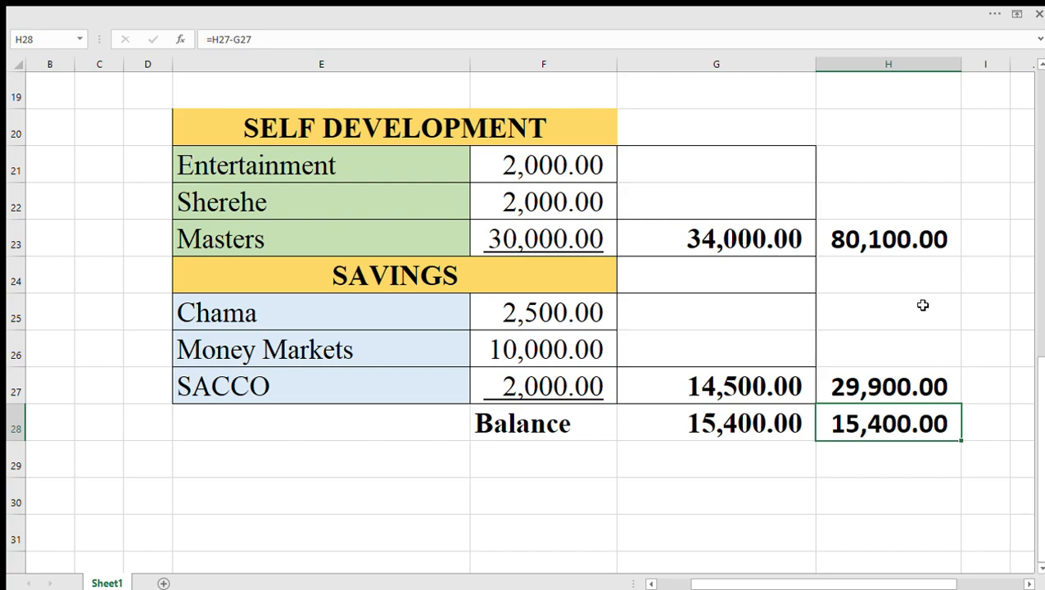
pyautogui.scroll(3)
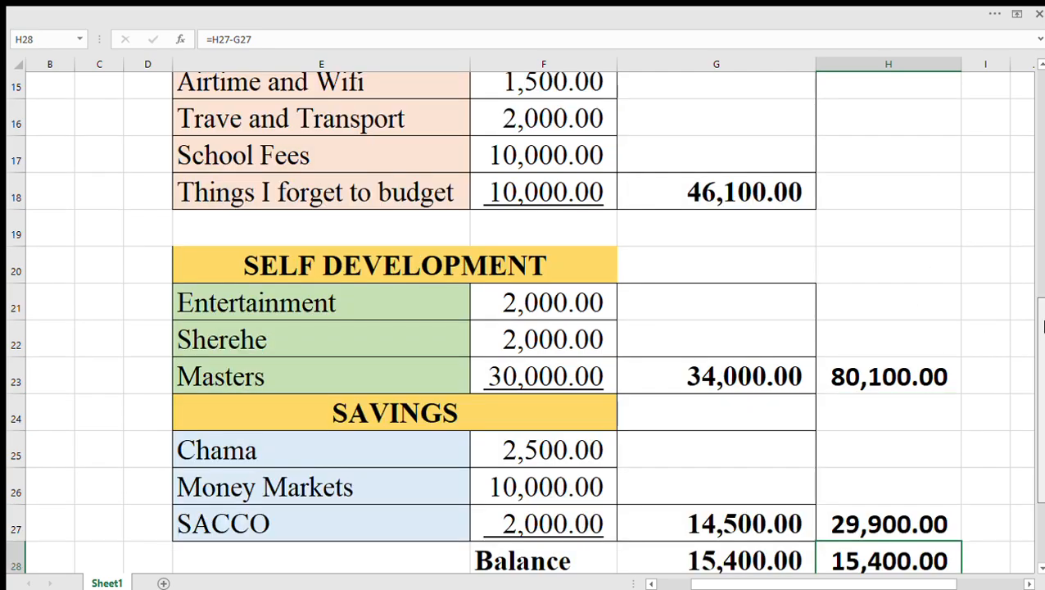
pyautogui.scroll(3)
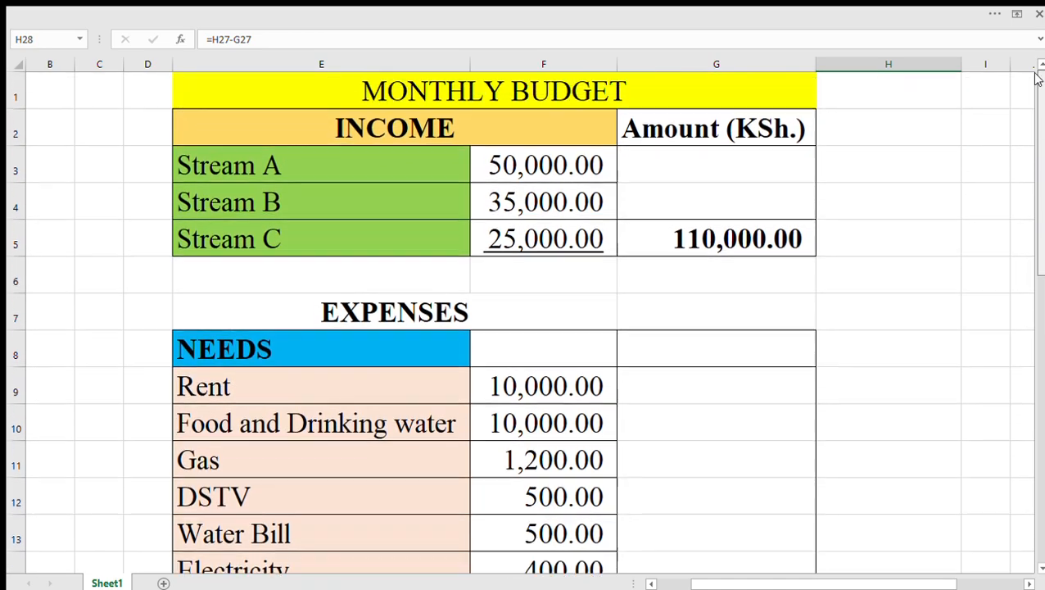
pyautogui.click(543, 201)
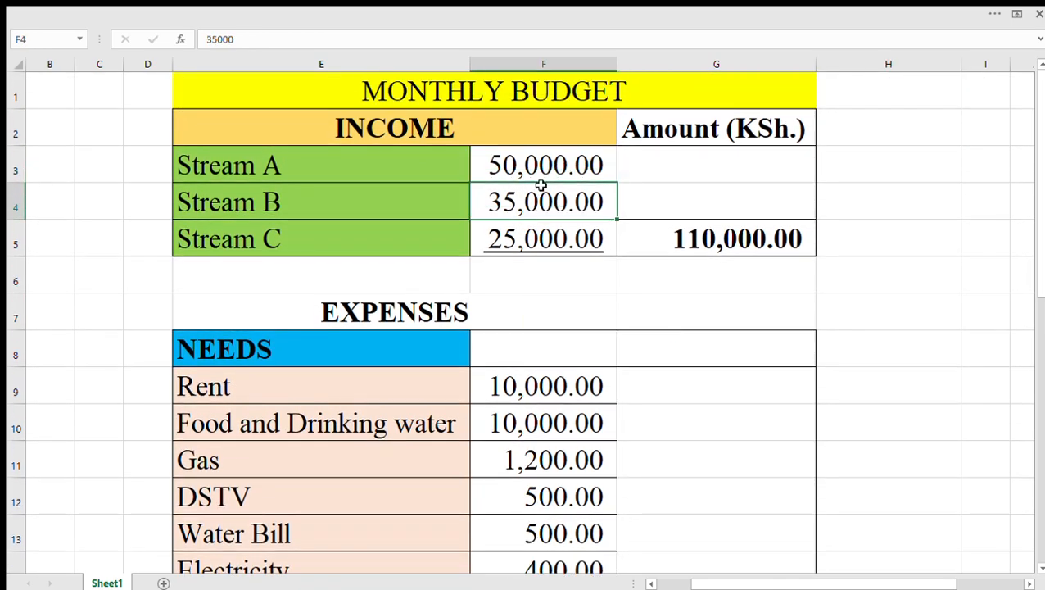
pyautogui.click(543, 165)
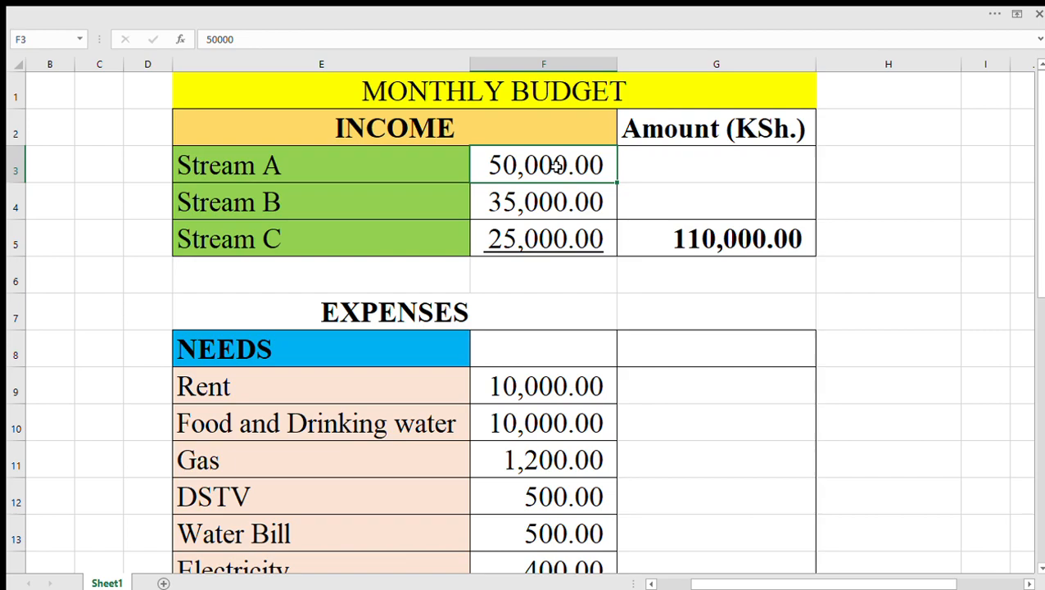
pyautogui.click(716, 202)
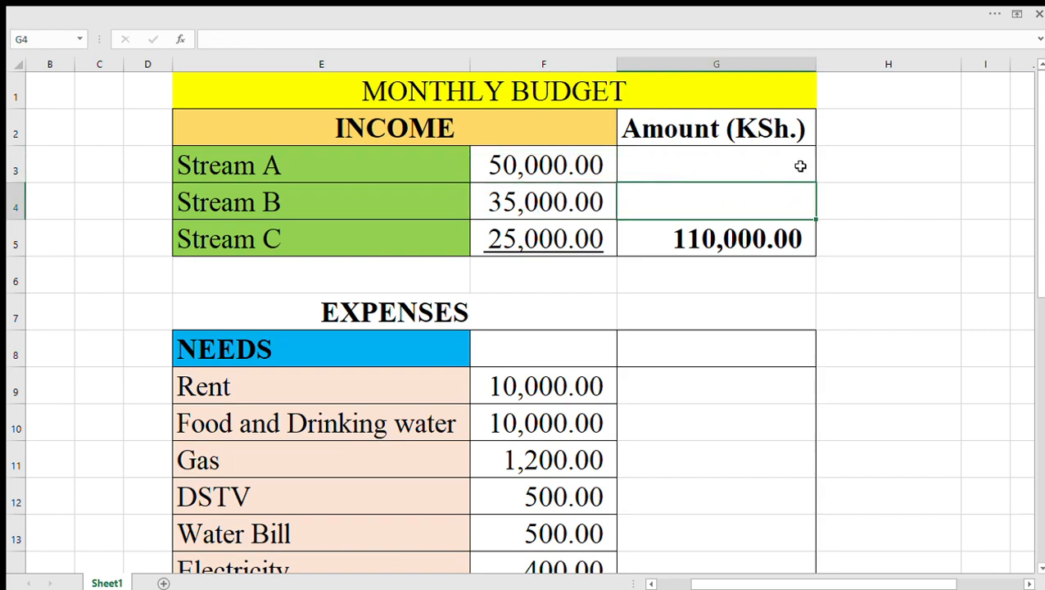
pyautogui.click(716, 165)
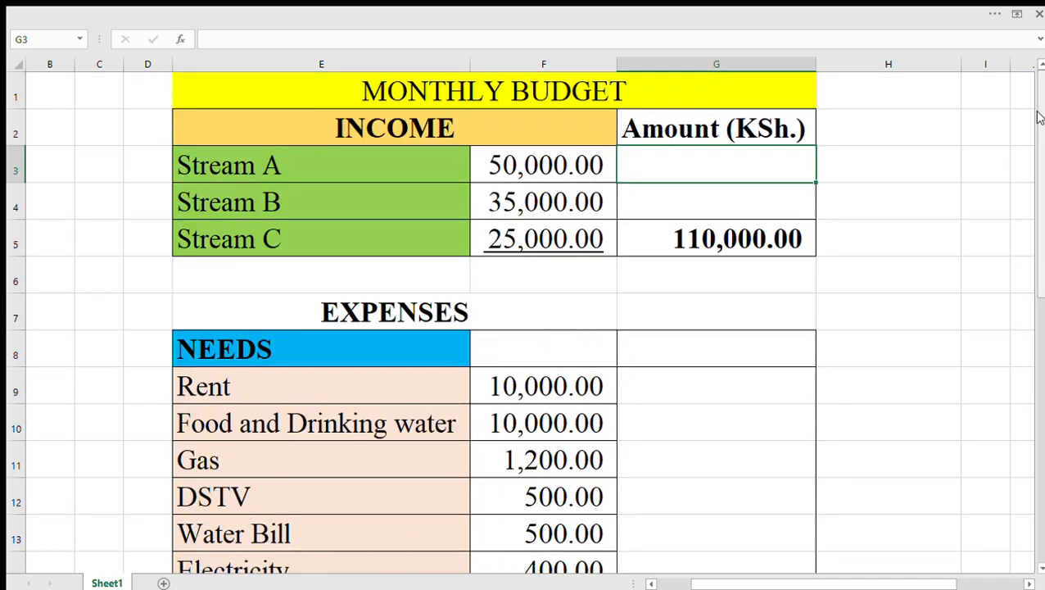
pyautogui.scroll(-3)
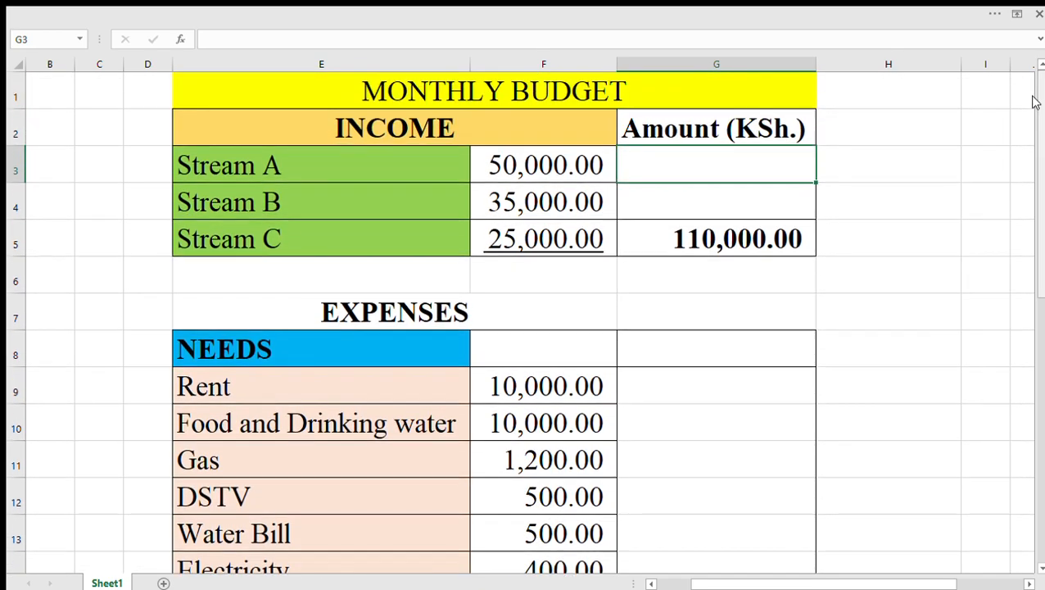
pyautogui.scroll(-3)
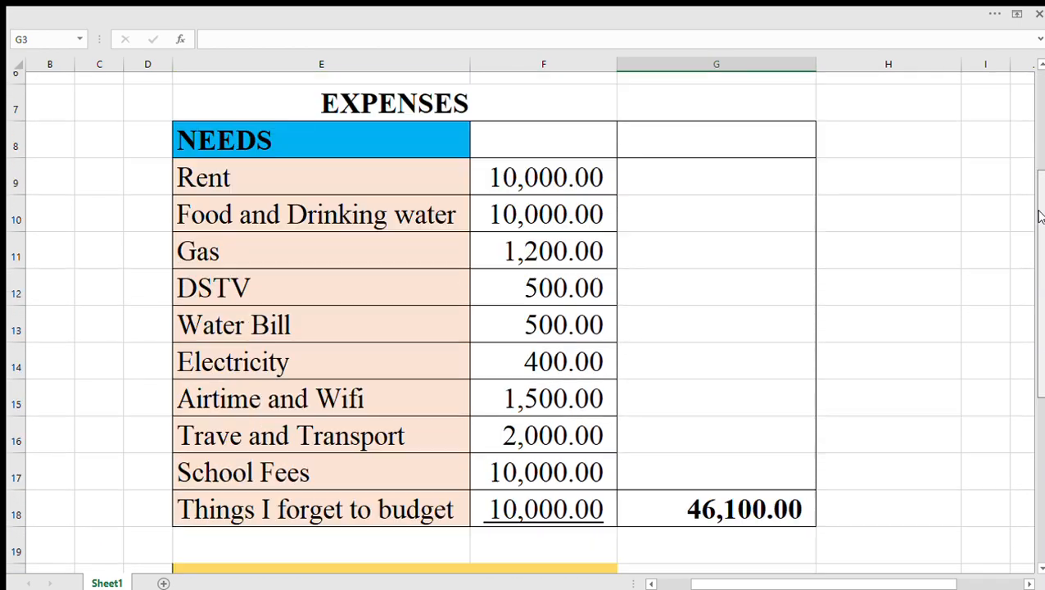
pyautogui.scroll(-3)
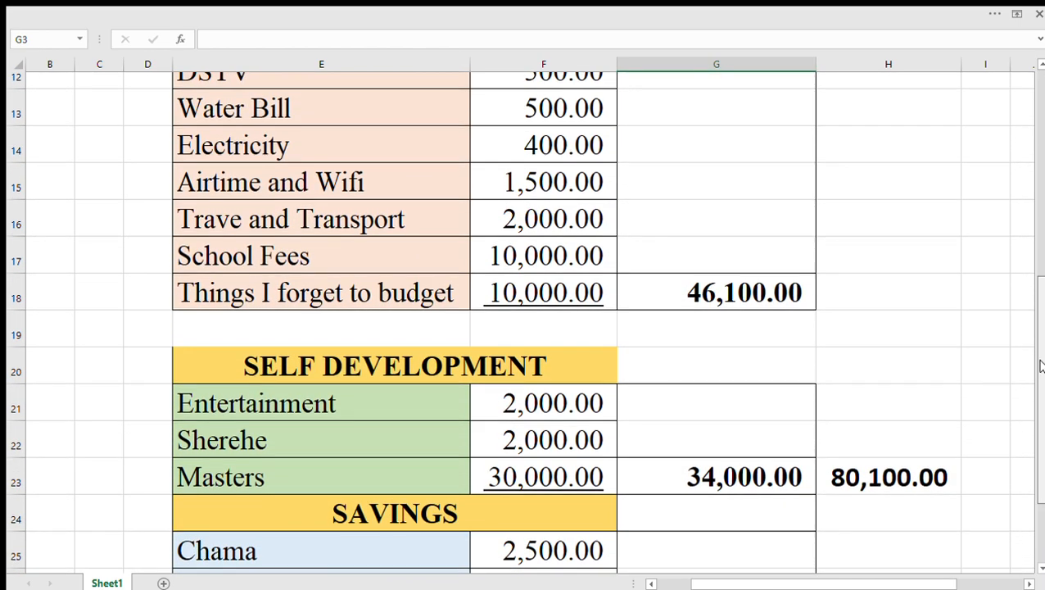
pyautogui.scroll(3)
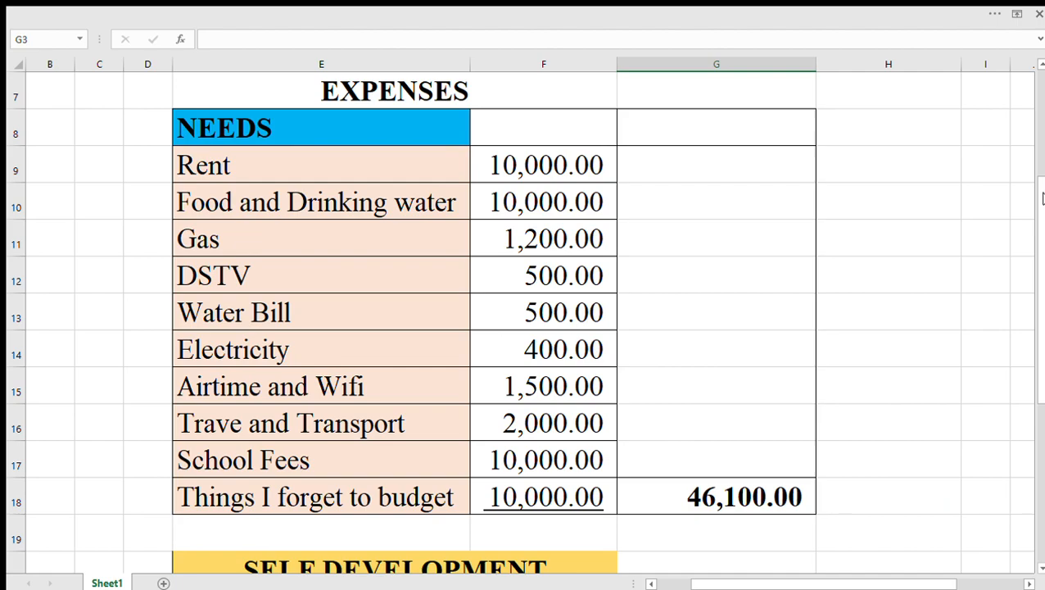
pyautogui.scroll(3)
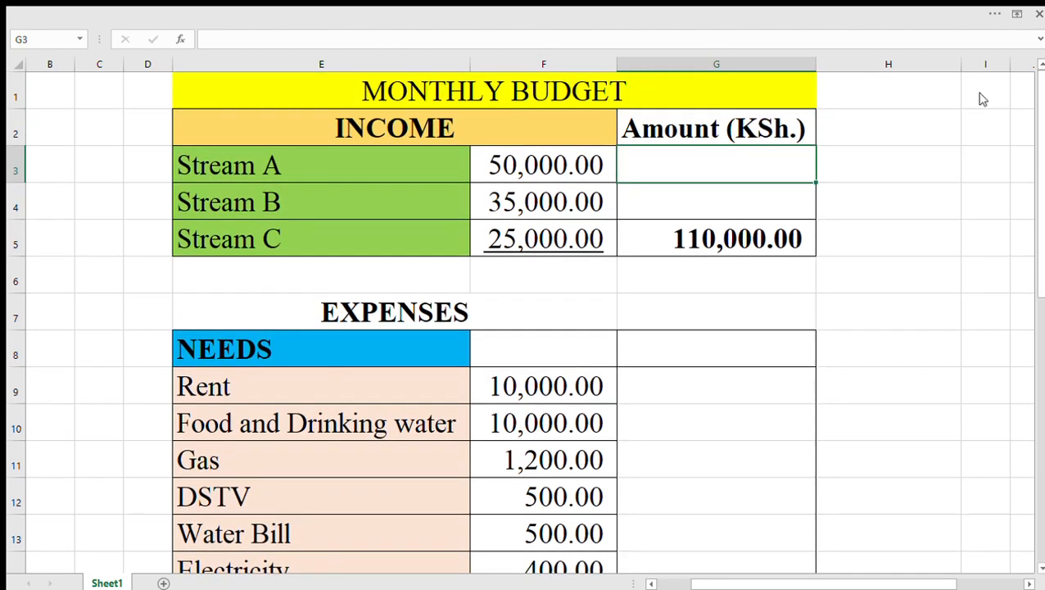